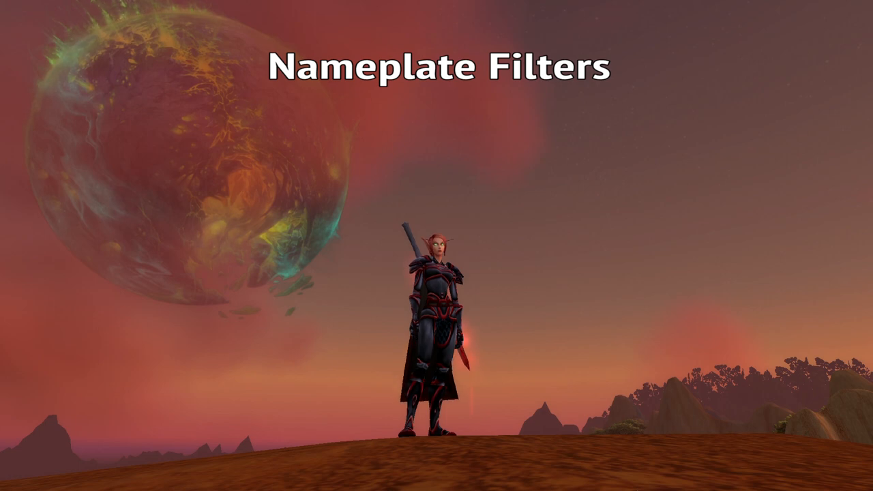
Open the ElvUI configuration from the game menu and go to the NamePlates style filter page.
{"action": "key", "text": "Escape"}
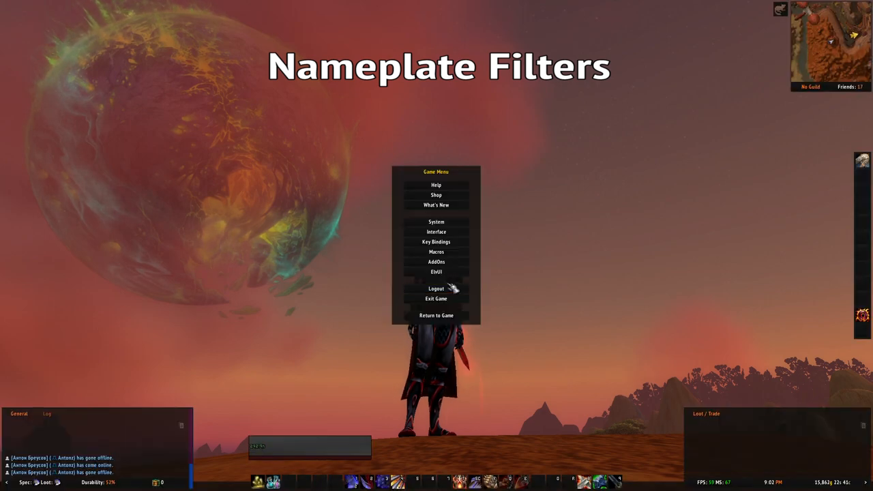
{"action": "left_click", "coordinate": [437, 271]}
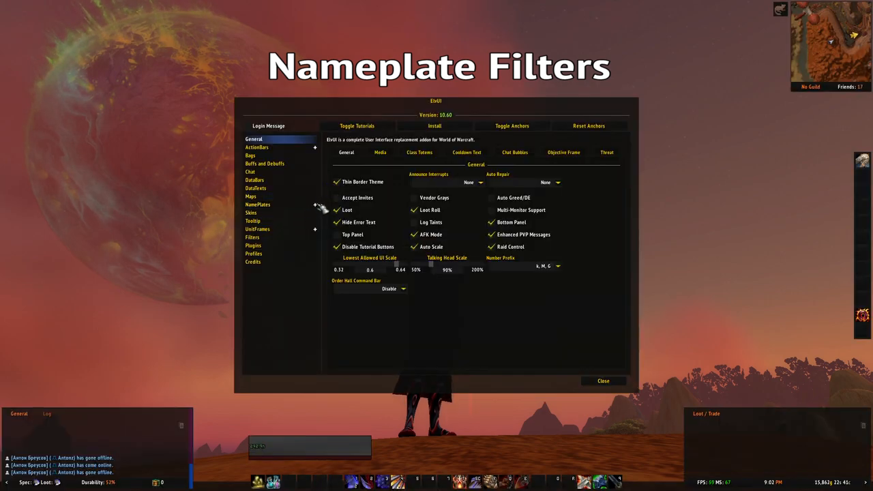
{"action": "left_click", "coordinate": [257, 204]}
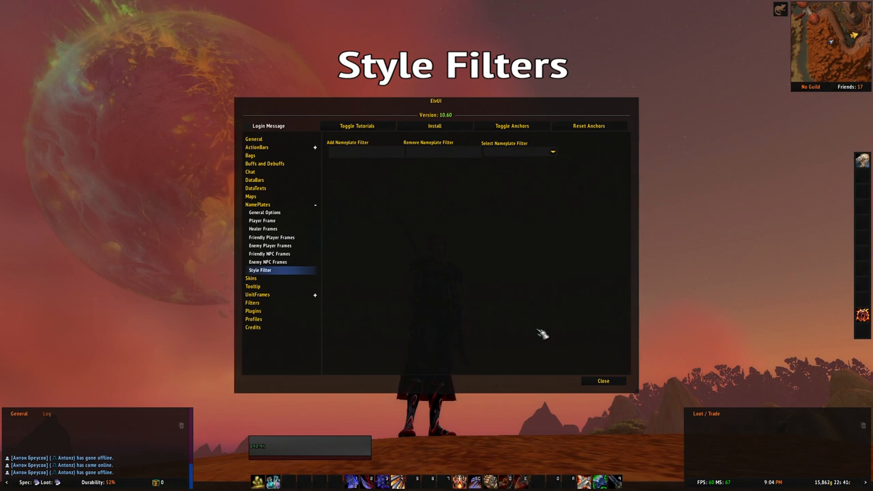
{"action": "mouse_move", "coordinate": [498, 308]}
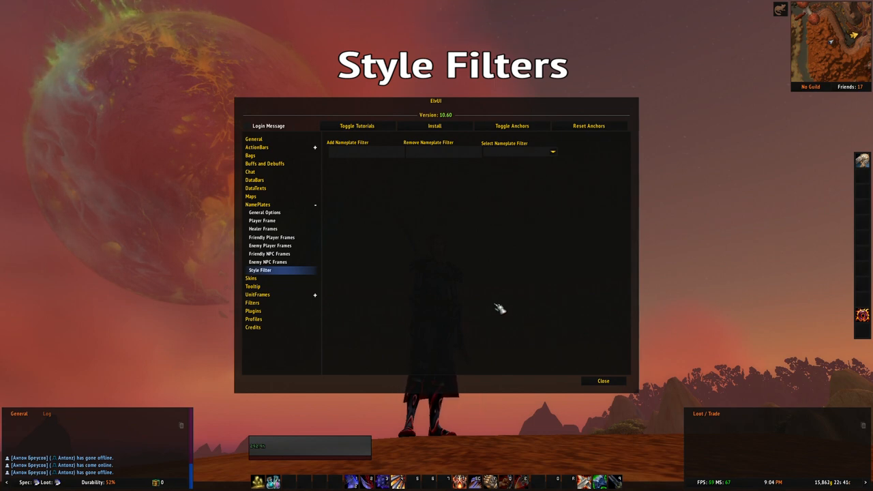
{"action": "mouse_move", "coordinate": [503, 302]}
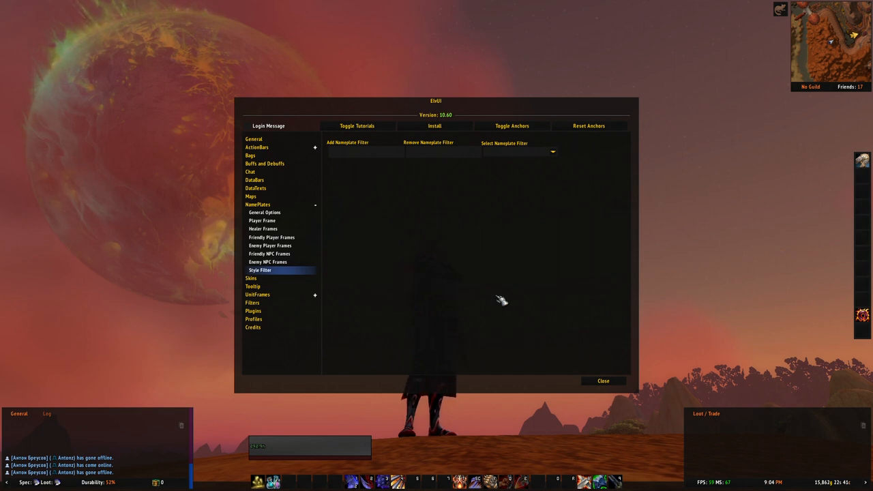
Select the Rend filter from the nameplate style filter list to show its Triggers.
{"action": "left_click", "coordinate": [553, 151]}
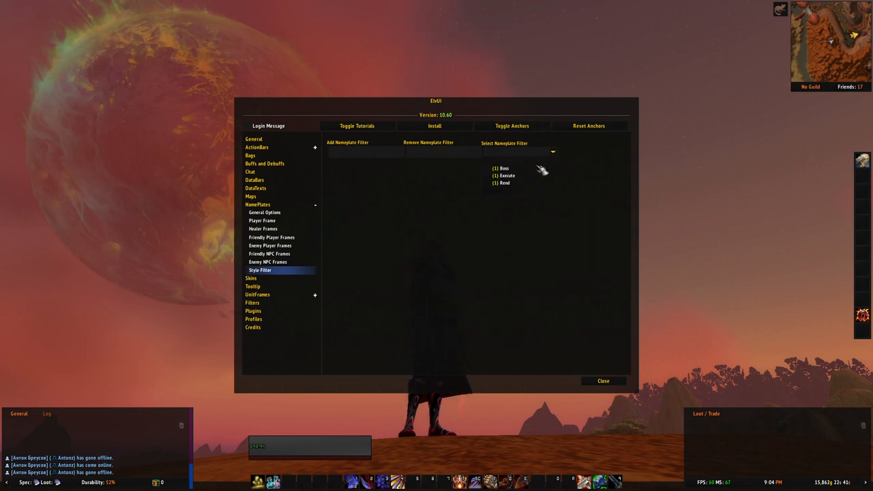
{"action": "left_click", "coordinate": [502, 183]}
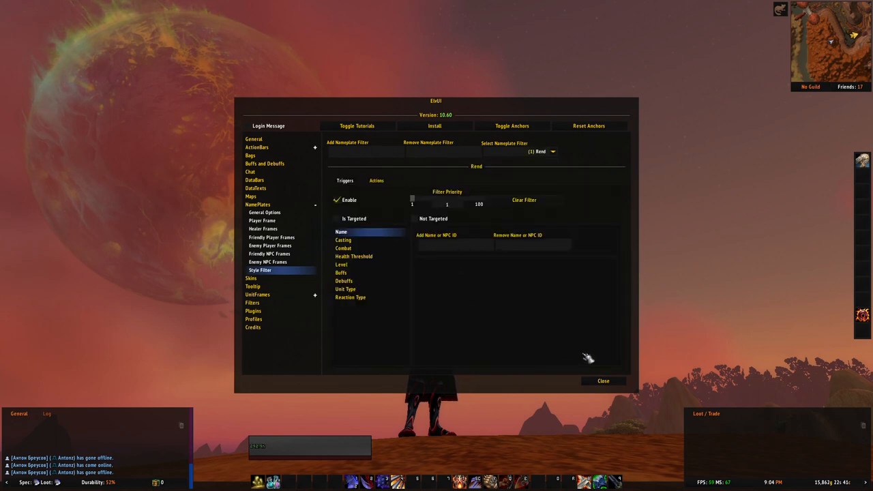
{"action": "mouse_move", "coordinate": [592, 355]}
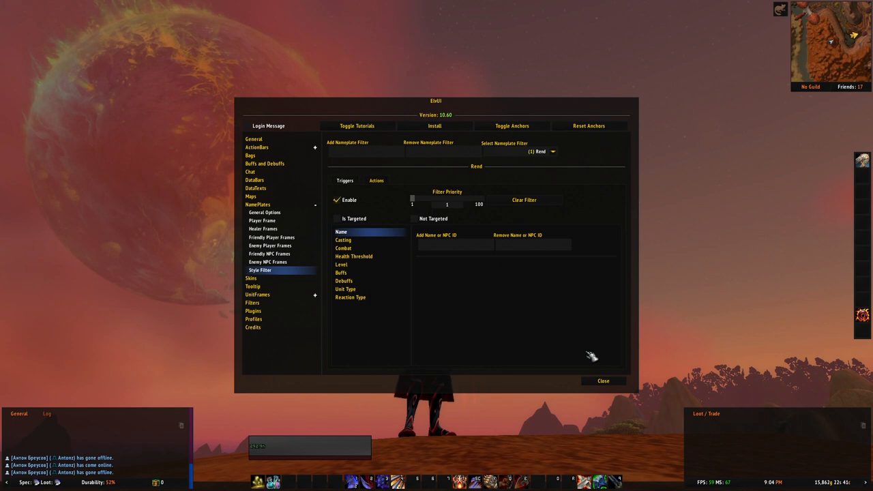
{"action": "mouse_move", "coordinate": [714, 252]}
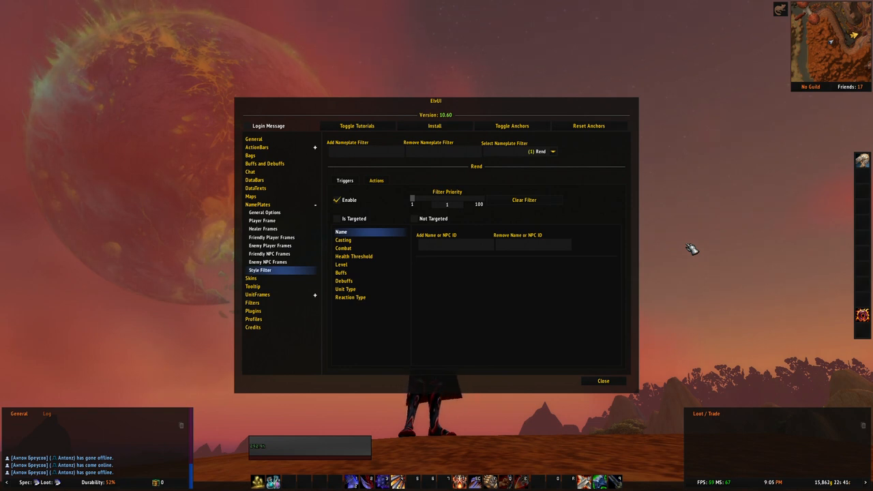
{"action": "left_click", "coordinate": [553, 152]}
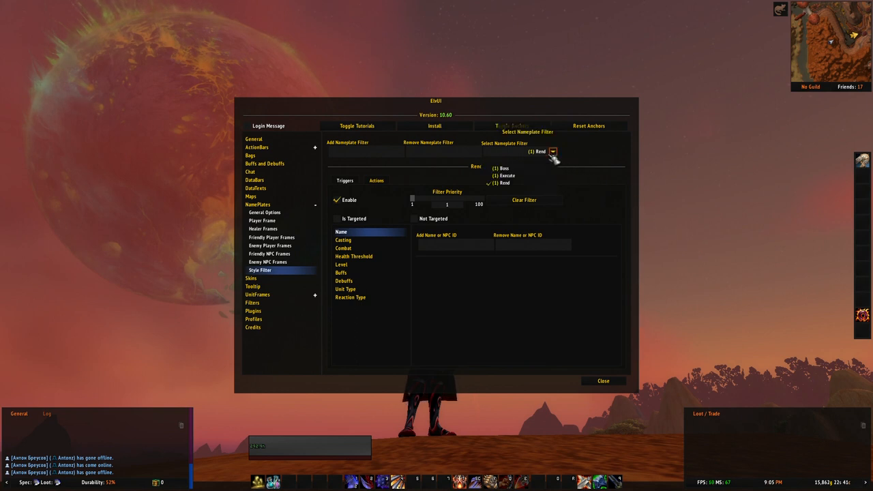
{"action": "mouse_move", "coordinate": [505, 175]}
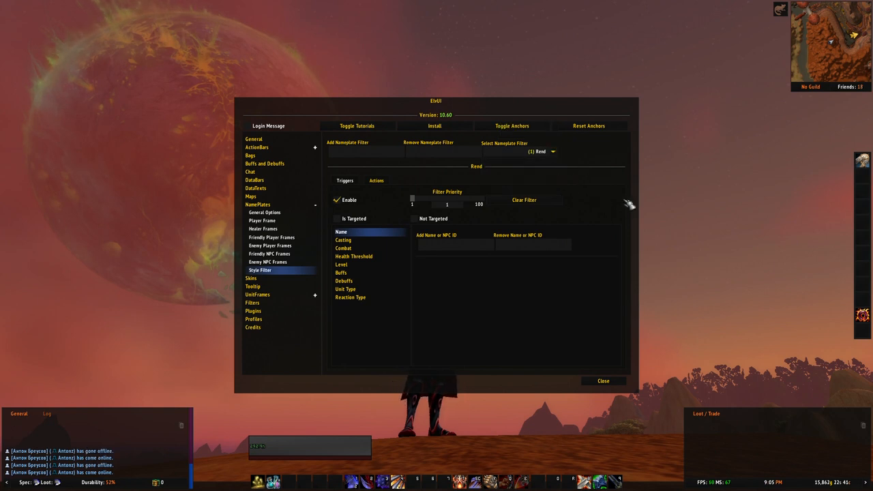
{"action": "mouse_move", "coordinate": [693, 258]}
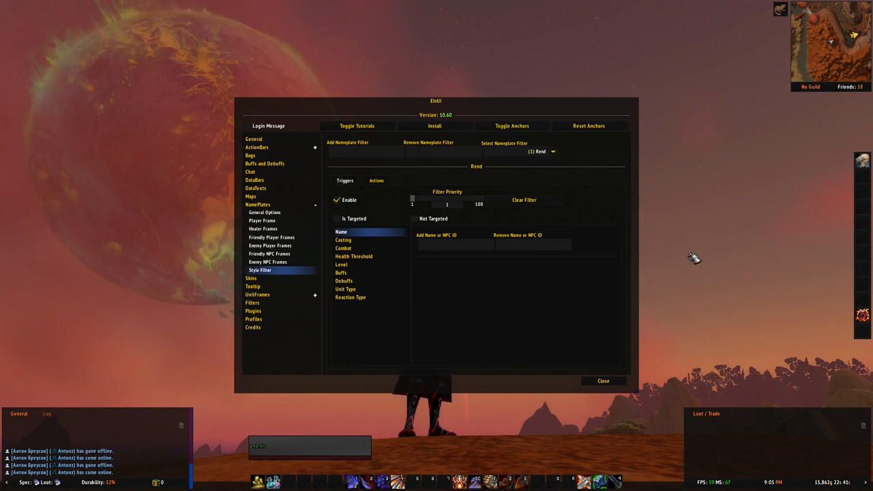
{"action": "mouse_move", "coordinate": [520, 218]}
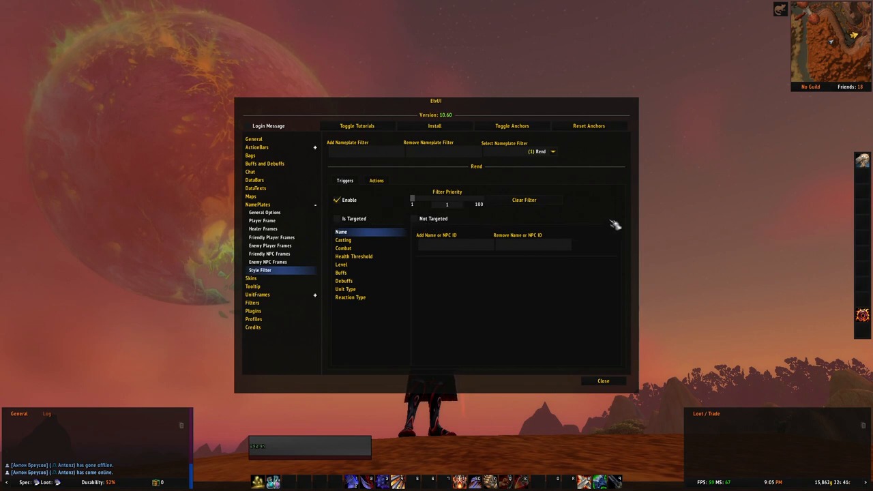
{"action": "mouse_move", "coordinate": [626, 212]}
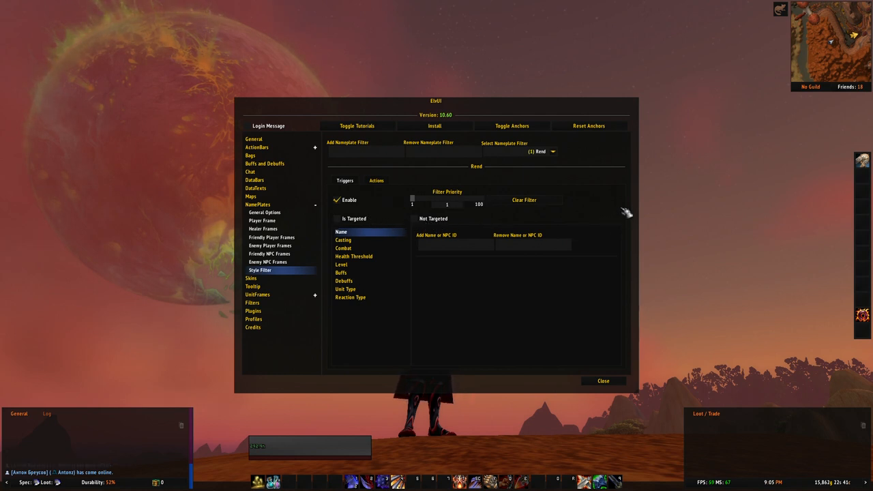
{"action": "mouse_move", "coordinate": [638, 283]}
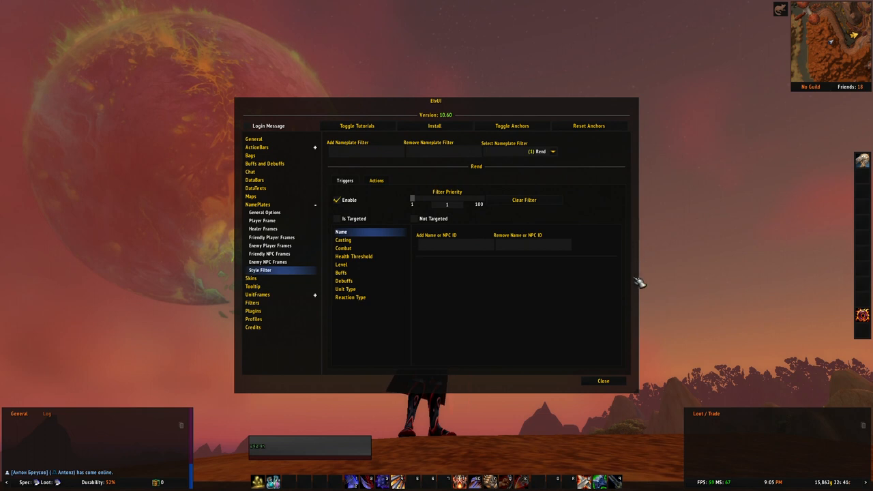
{"action": "mouse_move", "coordinate": [494, 311]}
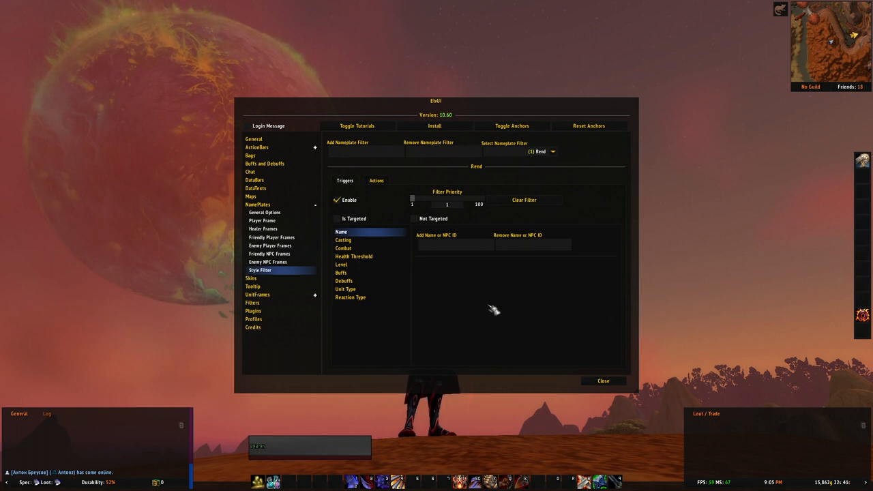
{"action": "mouse_move", "coordinate": [486, 306]}
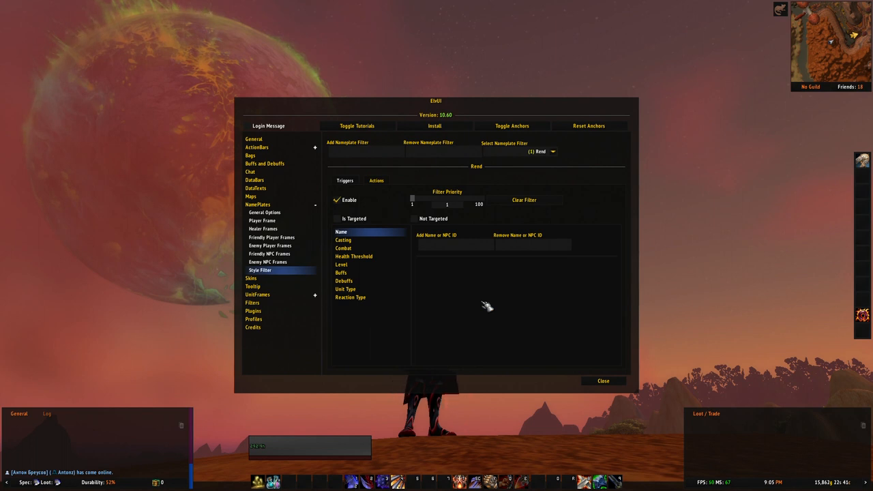
{"action": "mouse_move", "coordinate": [450, 277]}
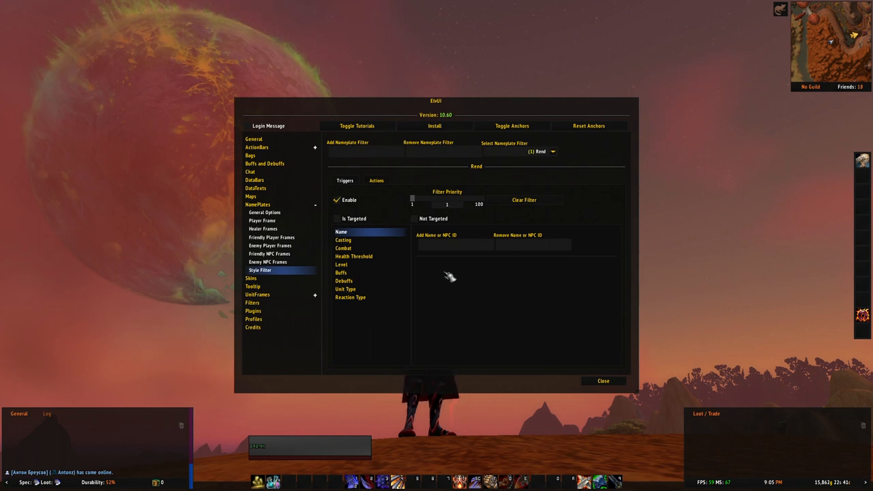
{"action": "mouse_move", "coordinate": [510, 299]}
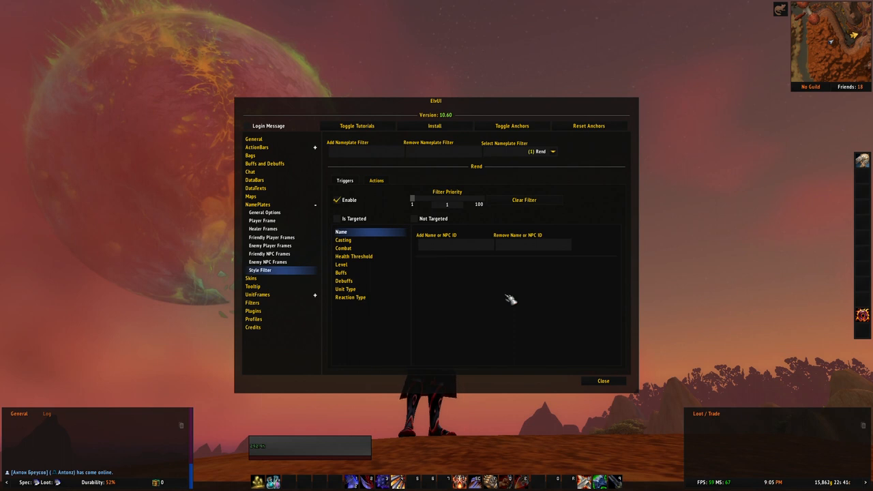
{"action": "mouse_move", "coordinate": [532, 307]}
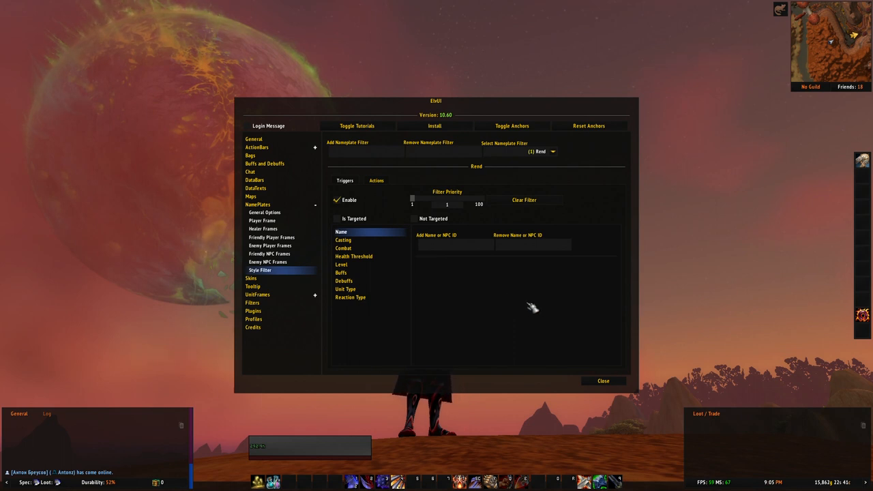
{"action": "mouse_move", "coordinate": [506, 311]}
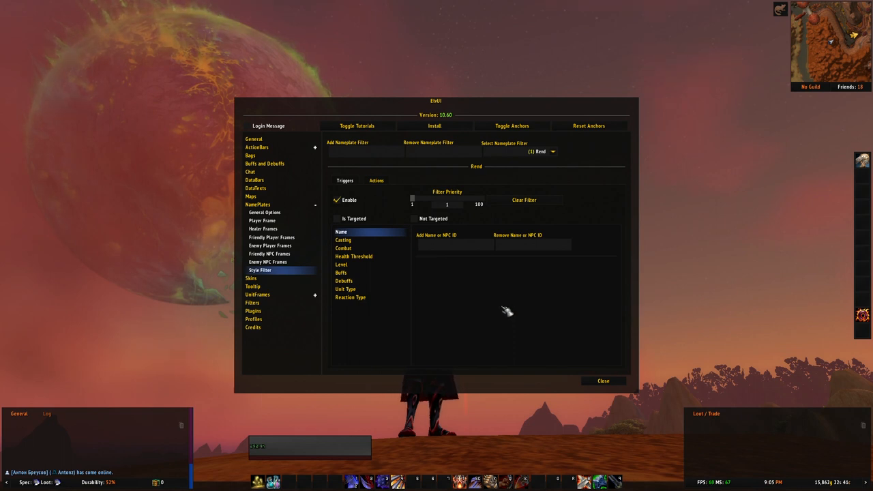
Show the Rend filter's Casting triggers with the Interruptible and spell ID options.
{"action": "left_click", "coordinate": [344, 240]}
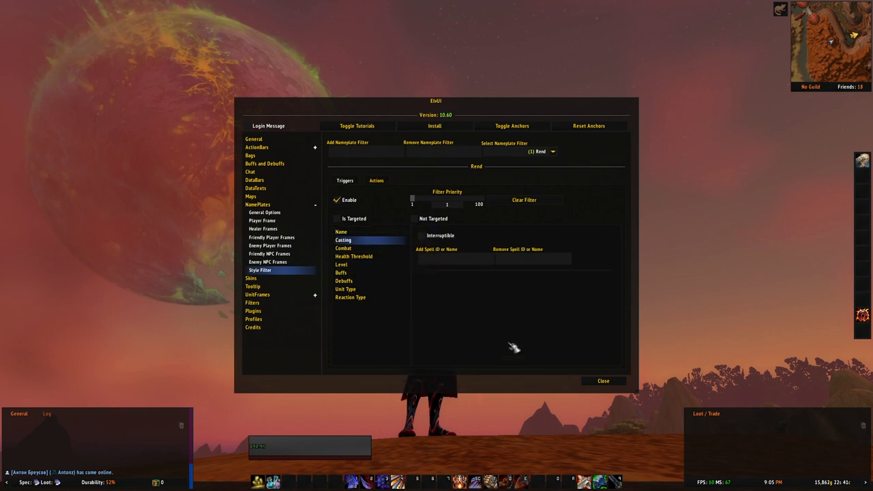
{"action": "mouse_move", "coordinate": [543, 329]}
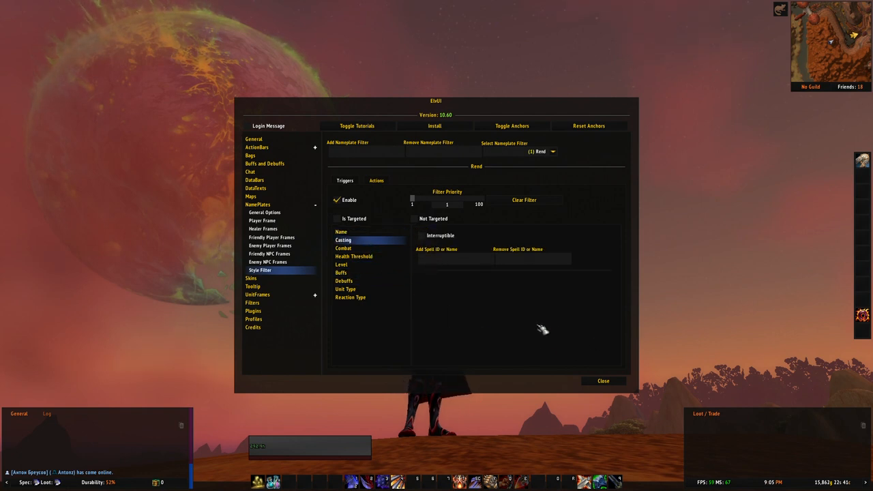
{"action": "mouse_move", "coordinate": [500, 314]}
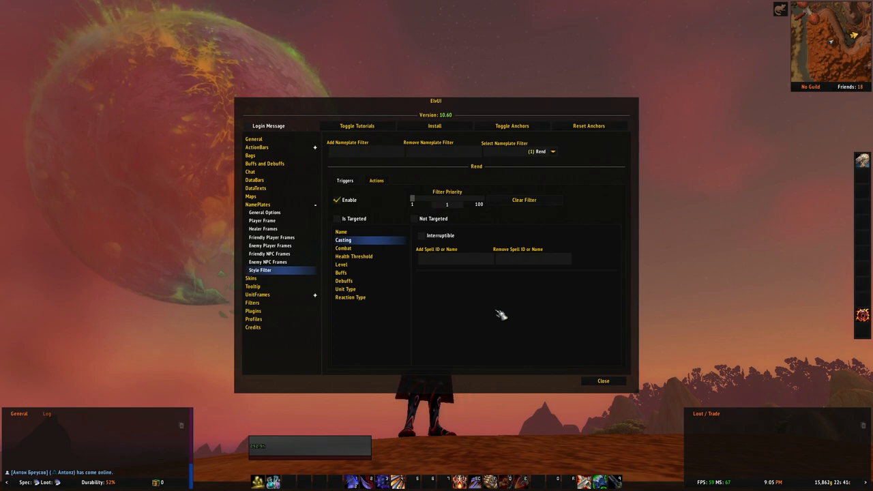
{"action": "mouse_move", "coordinate": [488, 304]}
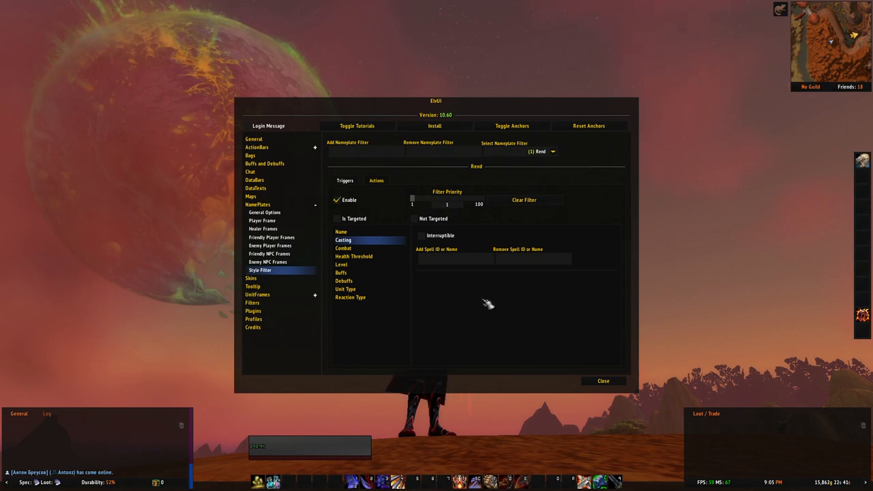
{"action": "mouse_move", "coordinate": [505, 293]}
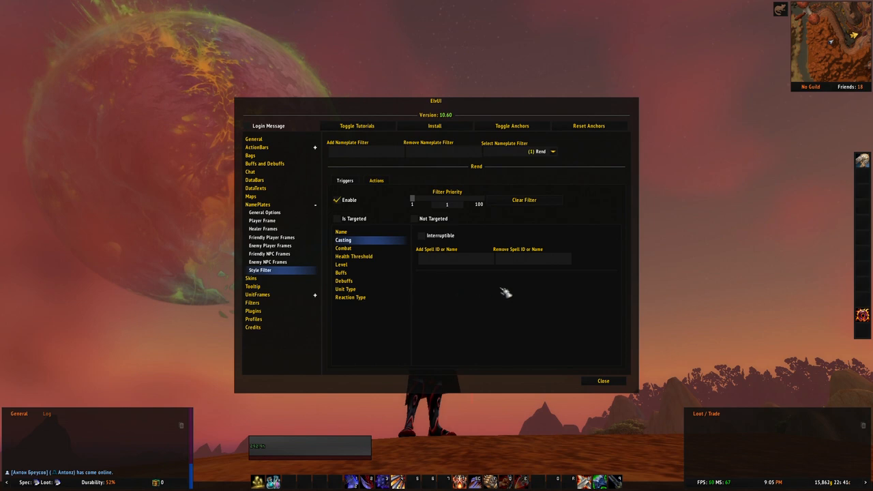
{"action": "mouse_move", "coordinate": [549, 339]}
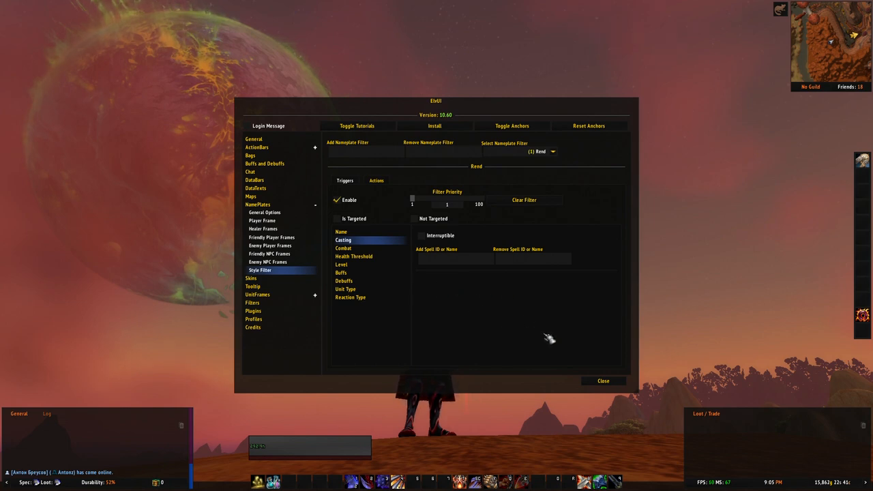
{"action": "mouse_move", "coordinate": [380, 180]}
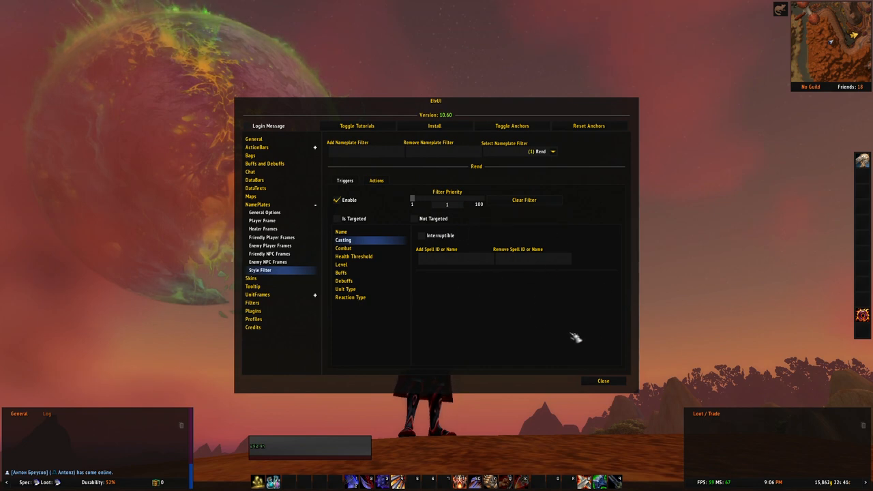
Switch from the Casting triggers to the Rend filter's Combat in/out-of-combat triggers.
{"action": "left_click", "coordinate": [354, 257]}
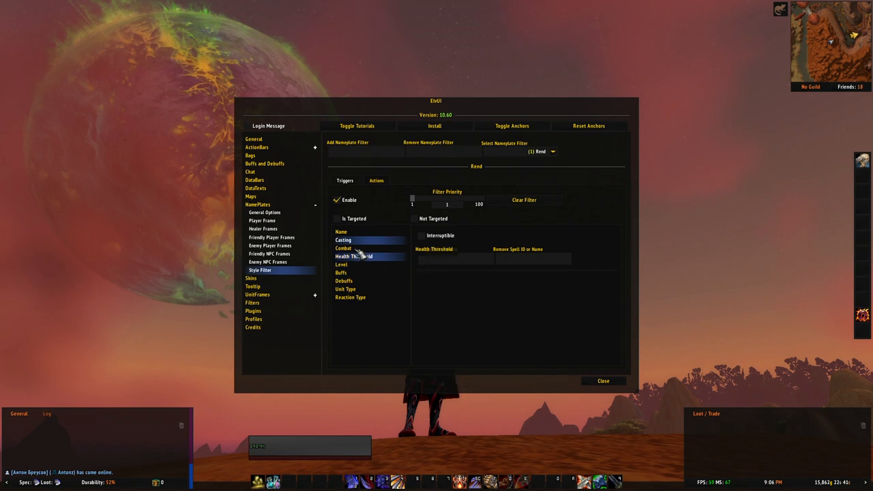
{"action": "left_click", "coordinate": [343, 249]}
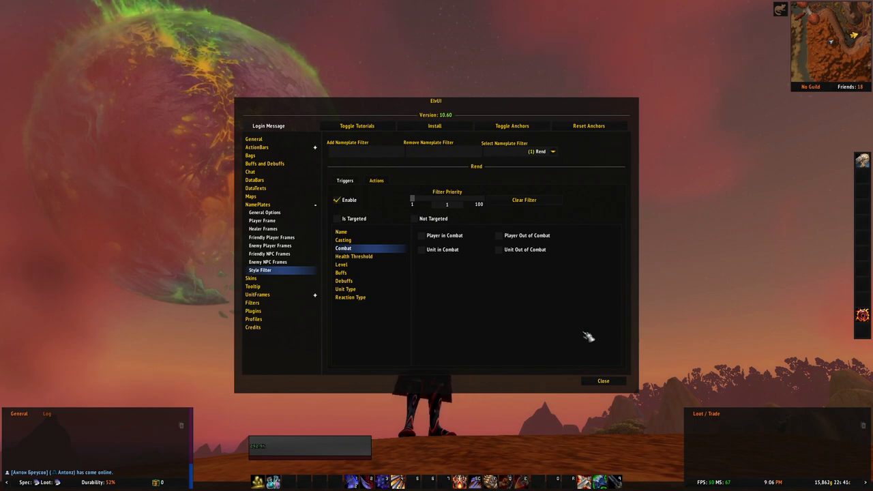
{"action": "left_click", "coordinate": [341, 264]}
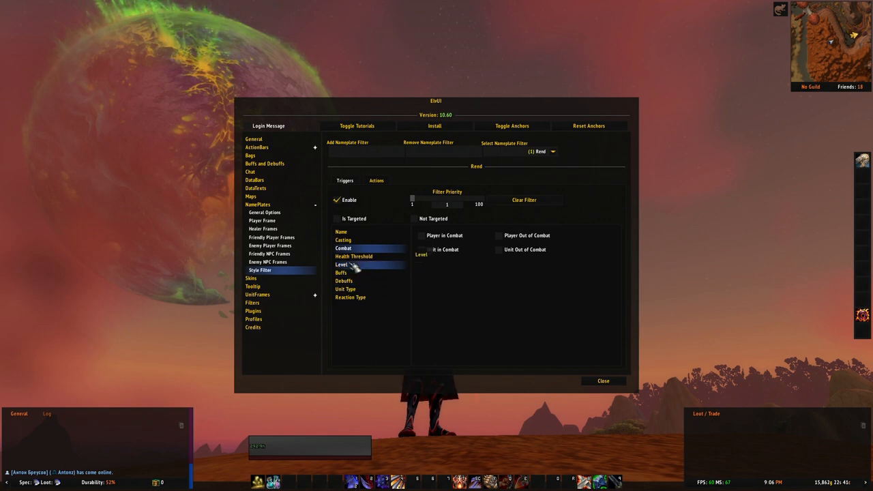
Show the Health Threshold triggers and keep (3) Rend as the filter being edited.
{"action": "left_click", "coordinate": [353, 257]}
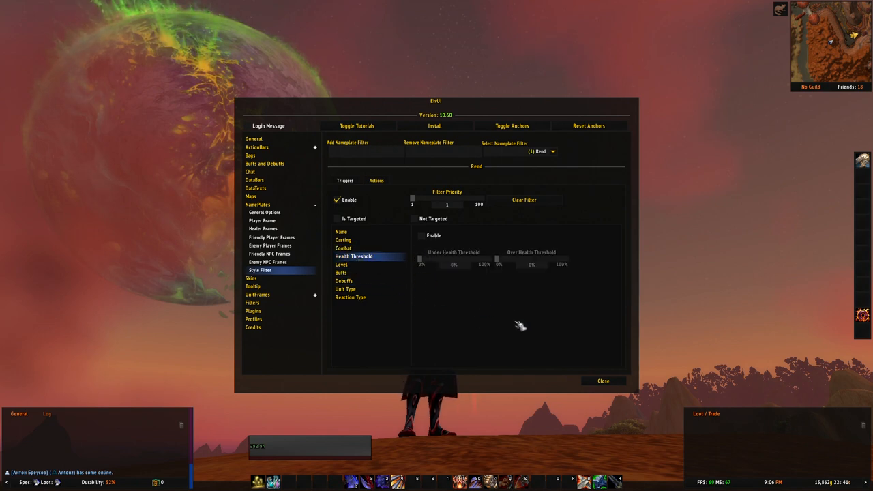
{"action": "mouse_move", "coordinate": [516, 319]}
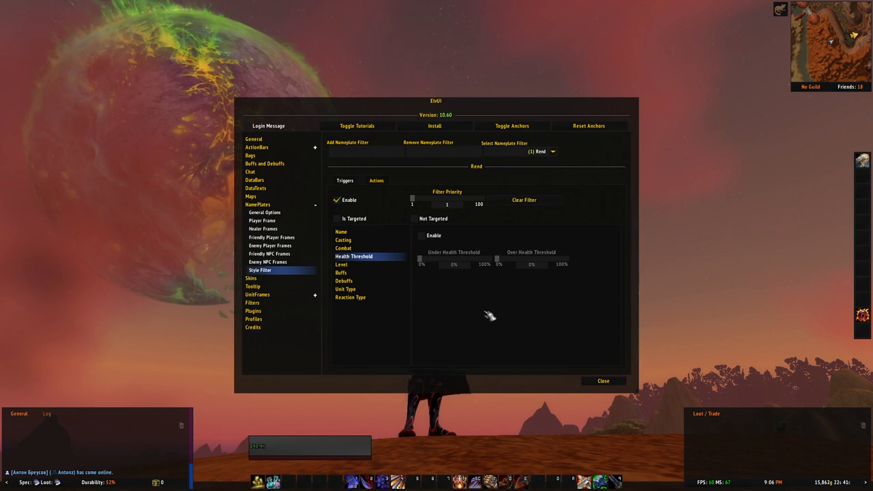
{"action": "mouse_move", "coordinate": [493, 294]}
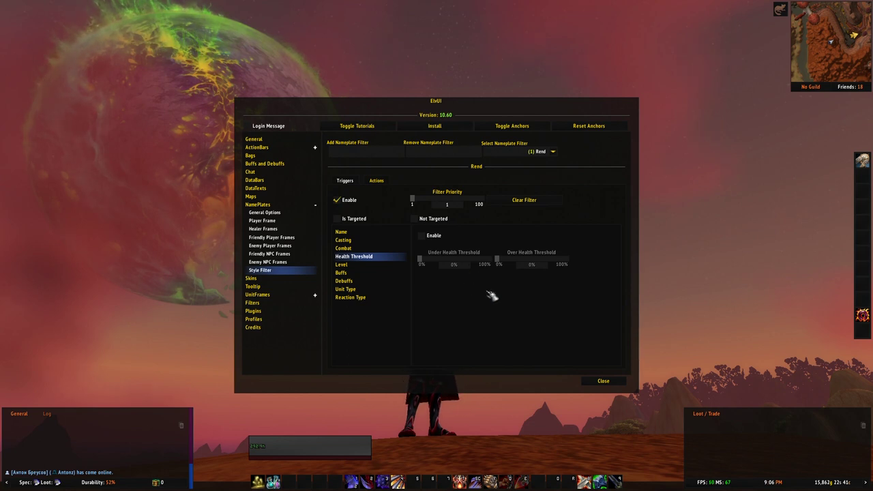
{"action": "mouse_move", "coordinate": [580, 311]}
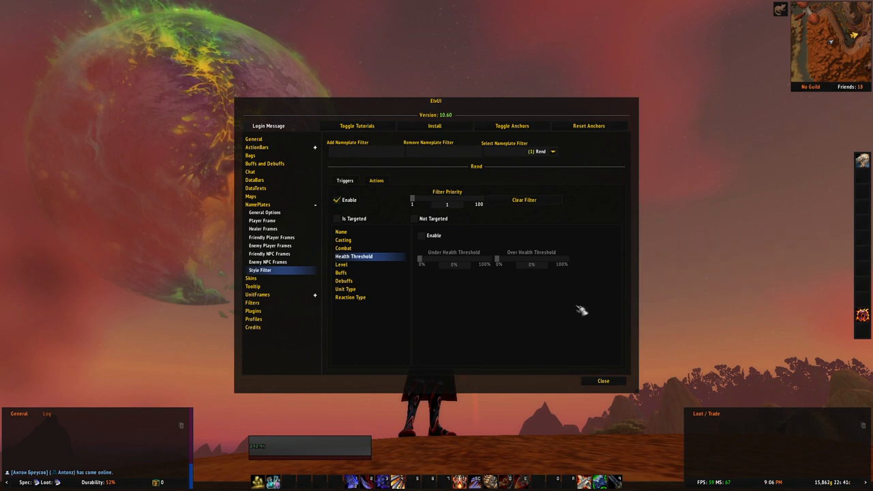
{"action": "mouse_move", "coordinate": [484, 307]}
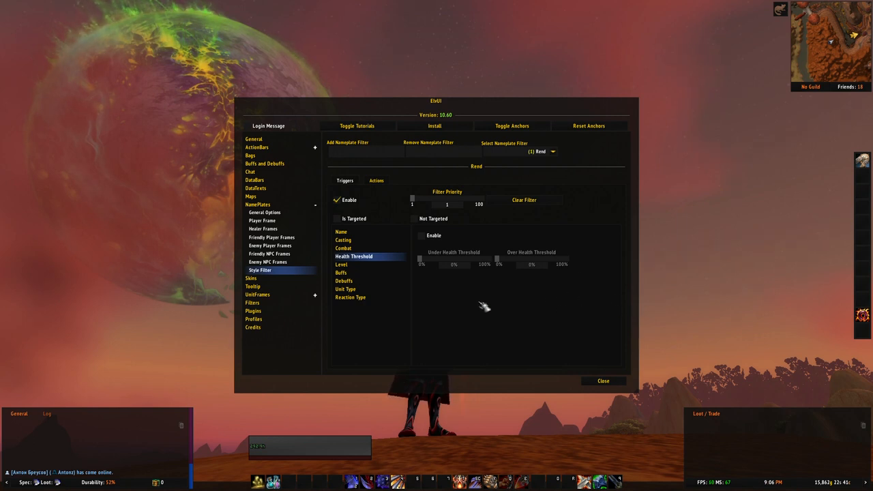
{"action": "mouse_move", "coordinate": [603, 194]}
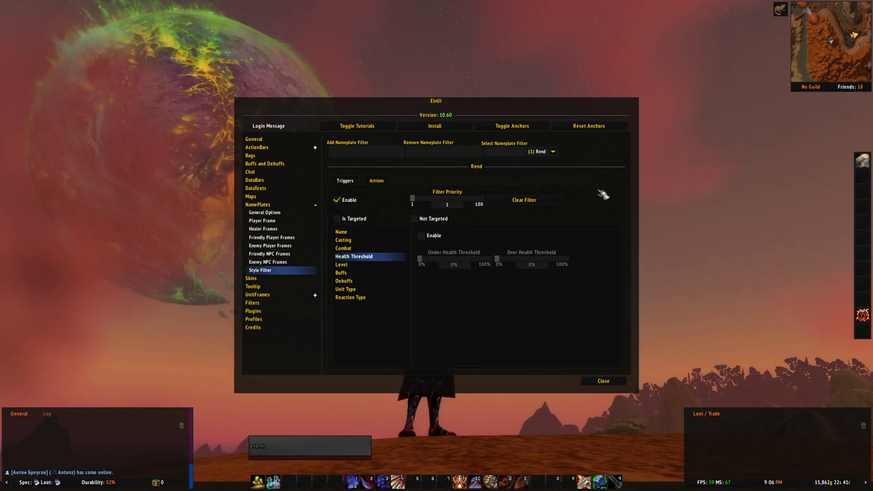
{"action": "left_click", "coordinate": [553, 152]}
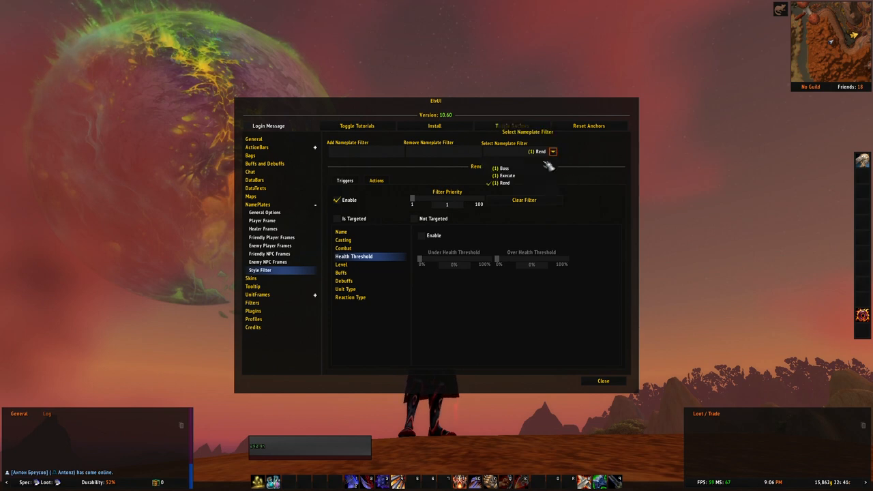
{"action": "left_click", "coordinate": [508, 175]}
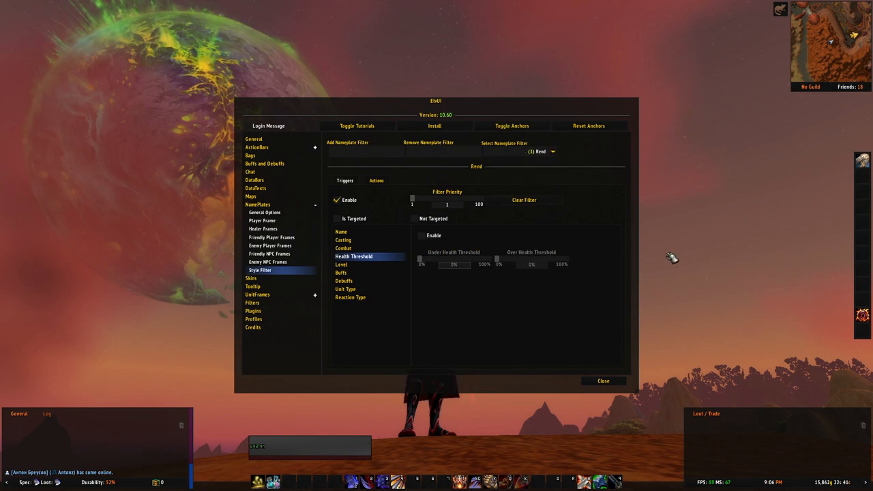
{"action": "mouse_move", "coordinate": [599, 341]}
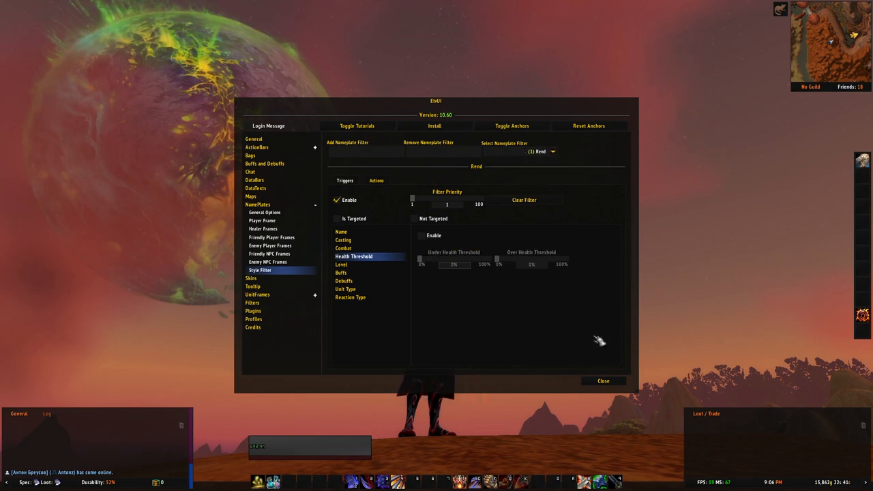
{"action": "left_click", "coordinate": [341, 265]}
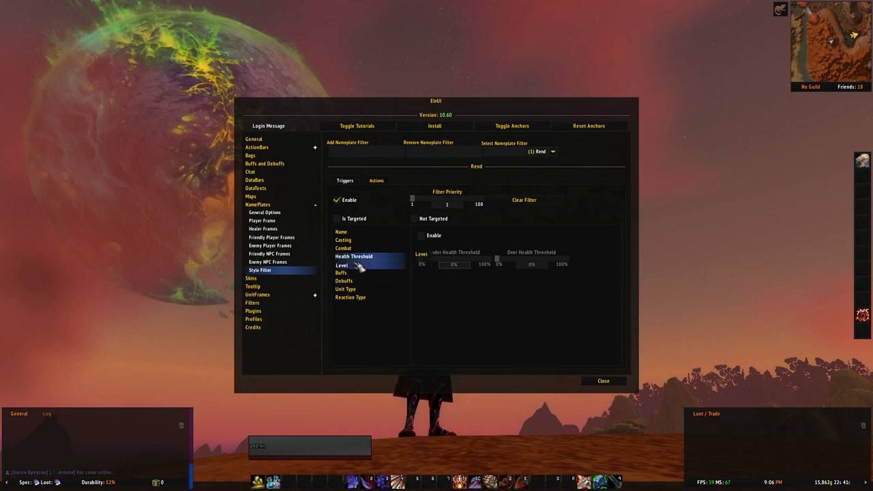
Enable the Rend filter's Level trigger, activating the minimum, maximum and current level sliders.
{"action": "left_click", "coordinate": [341, 265]}
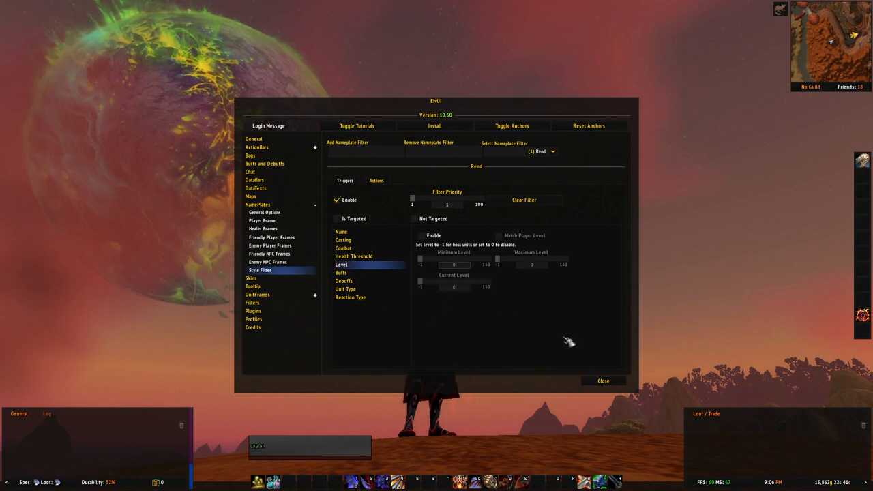
{"action": "left_click", "coordinate": [421, 235]}
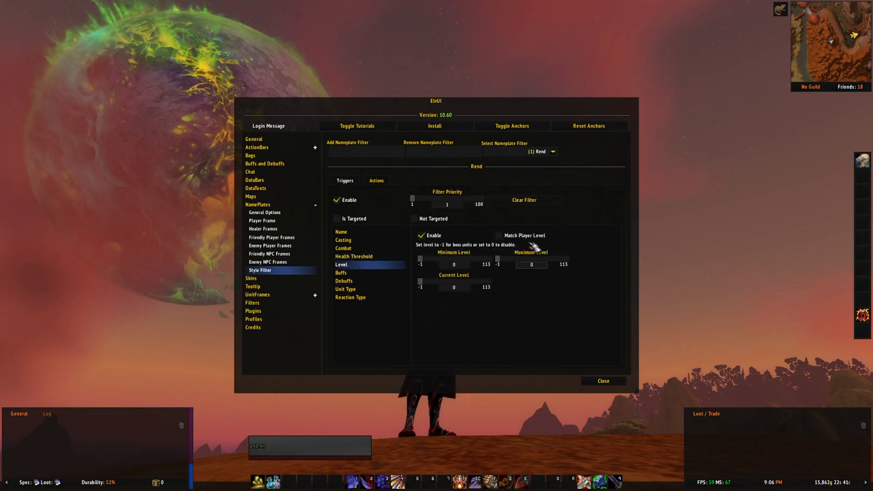
{"action": "mouse_move", "coordinate": [603, 343]}
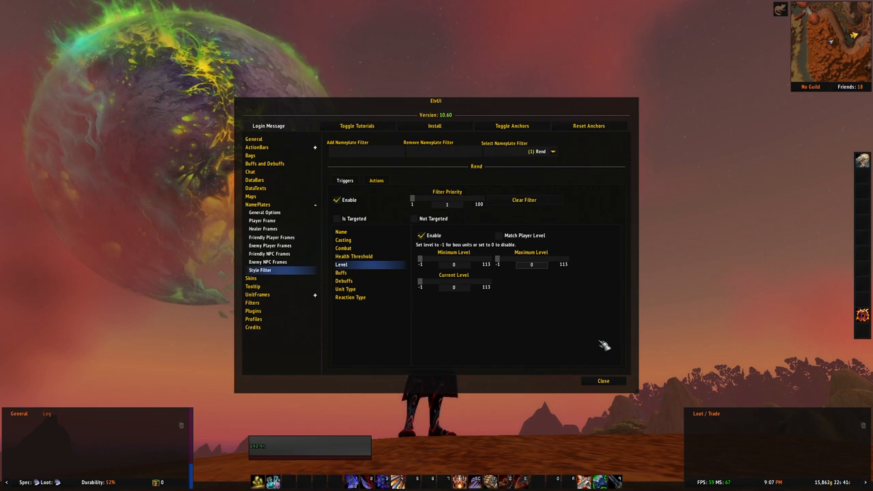
{"action": "mouse_move", "coordinate": [582, 322]}
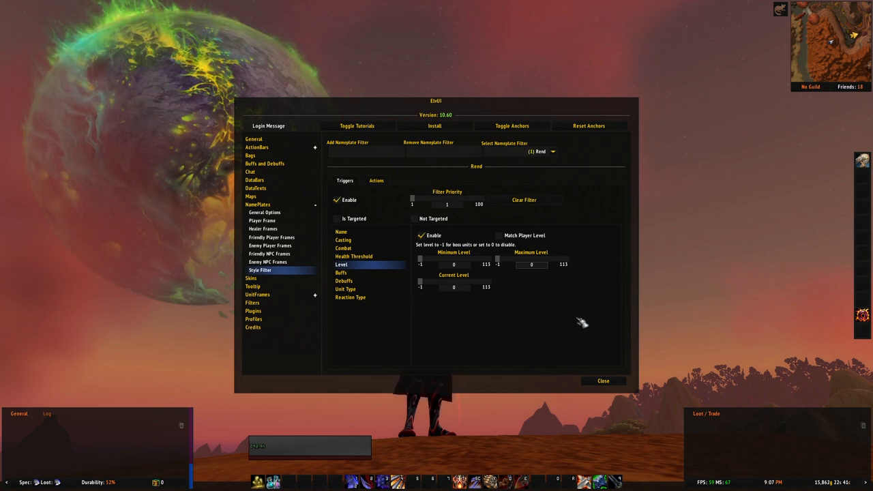
{"action": "mouse_move", "coordinate": [516, 305]}
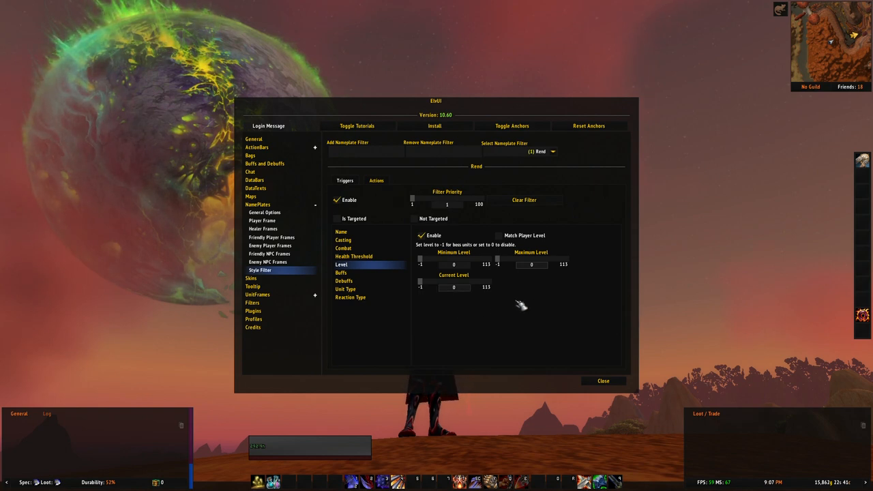
{"action": "mouse_move", "coordinate": [556, 320]}
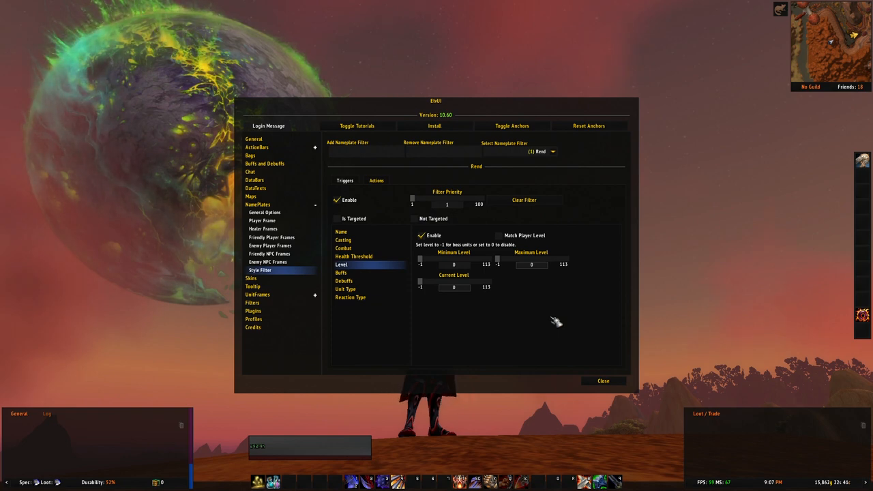
{"action": "mouse_move", "coordinate": [558, 279]}
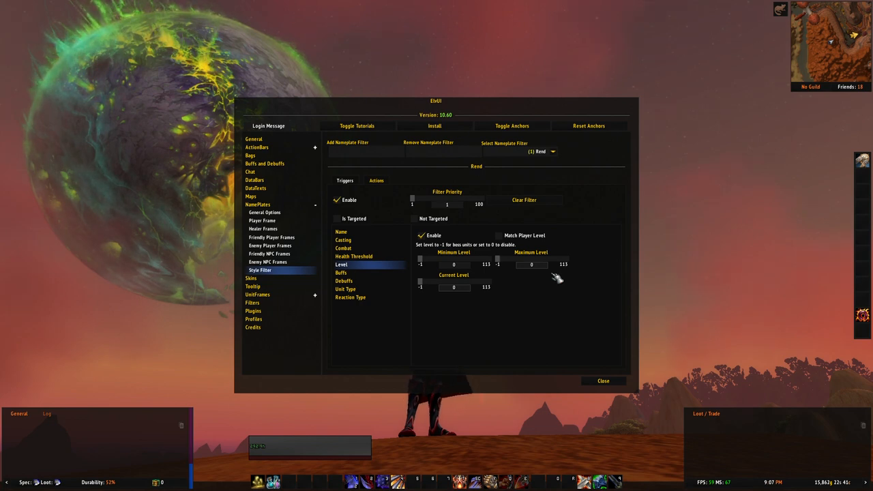
{"action": "mouse_move", "coordinate": [500, 316]}
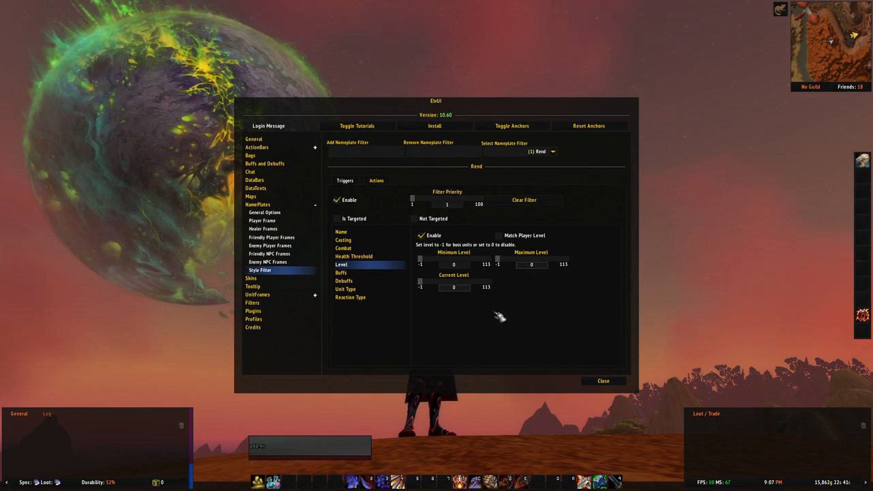
{"action": "left_click", "coordinate": [344, 281]}
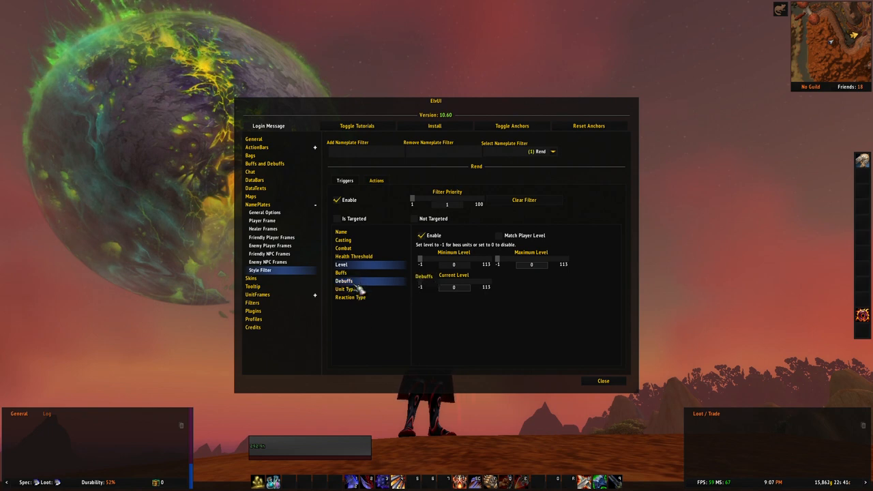
{"action": "left_click", "coordinate": [344, 281]}
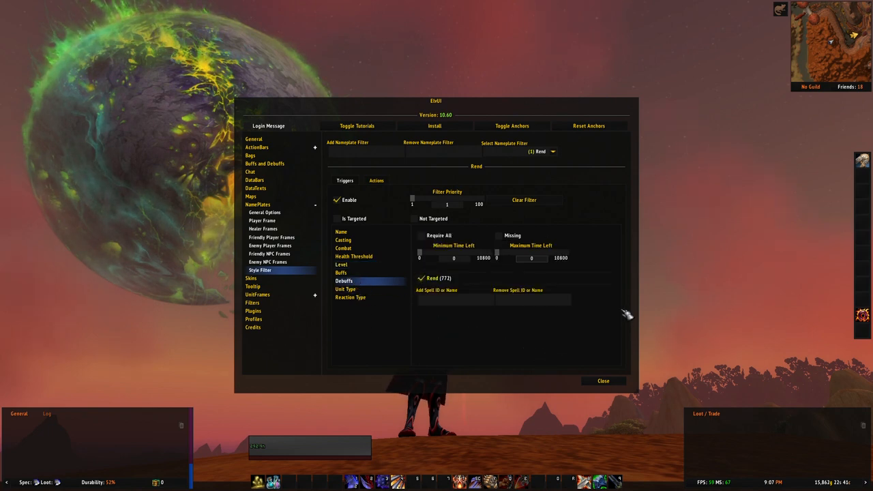
{"action": "mouse_move", "coordinate": [611, 328]}
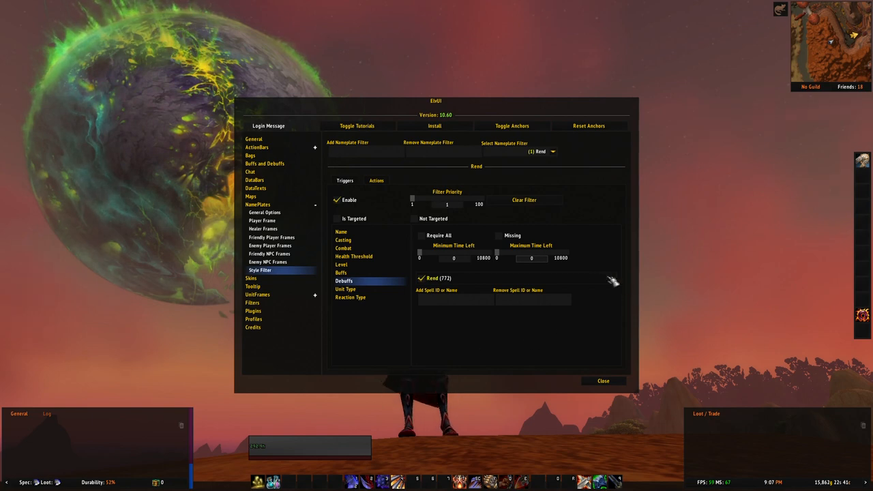
{"action": "mouse_move", "coordinate": [611, 235]}
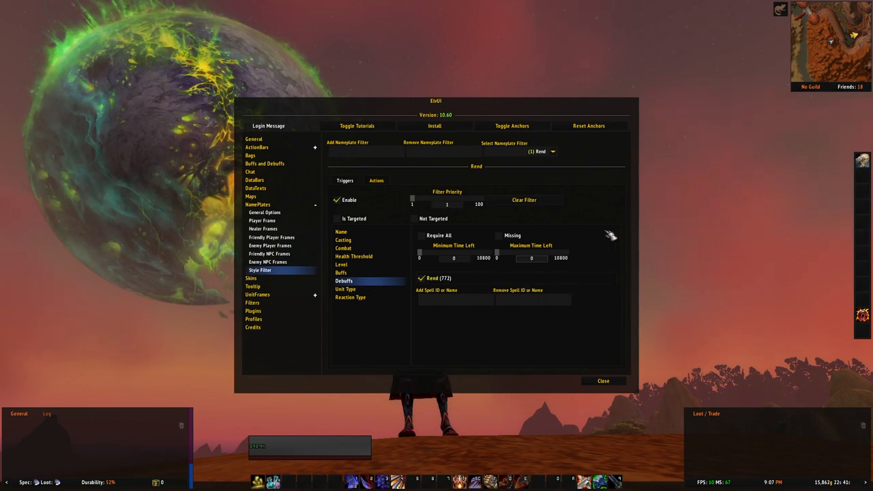
{"action": "mouse_move", "coordinate": [546, 353]}
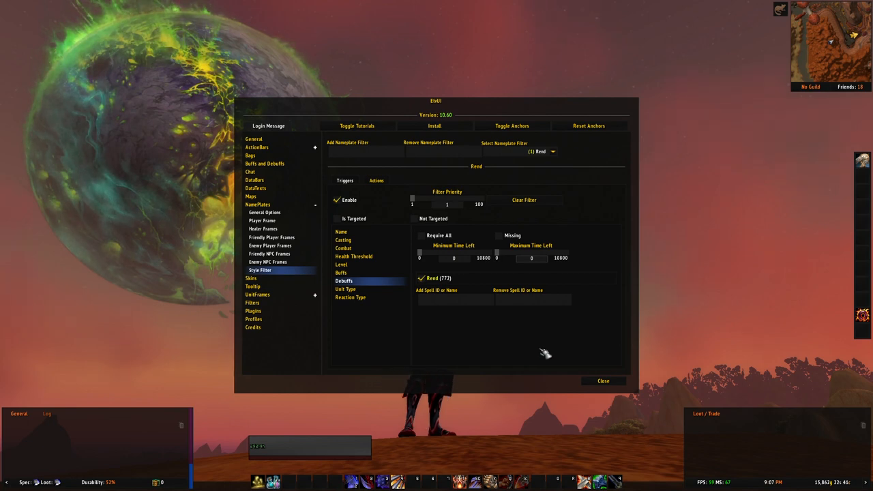
{"action": "mouse_move", "coordinate": [520, 244]}
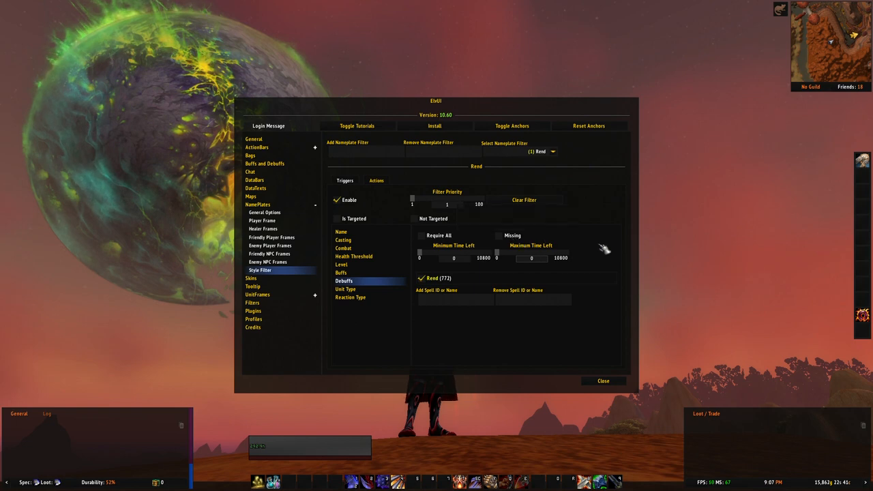
{"action": "mouse_move", "coordinate": [621, 256]}
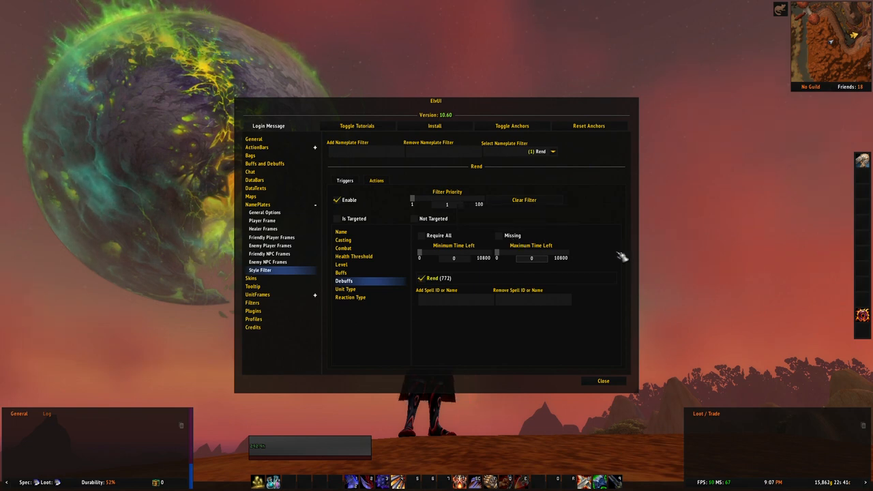
{"action": "mouse_move", "coordinate": [617, 273]}
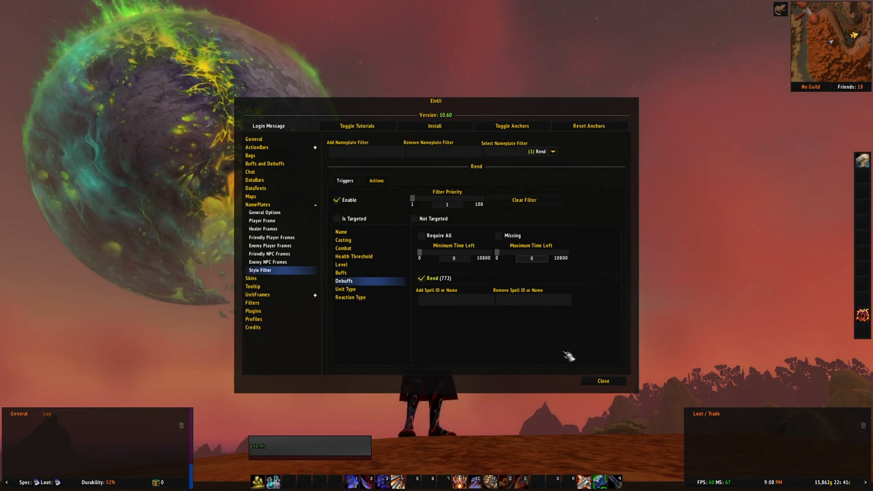
{"action": "mouse_move", "coordinate": [558, 357]}
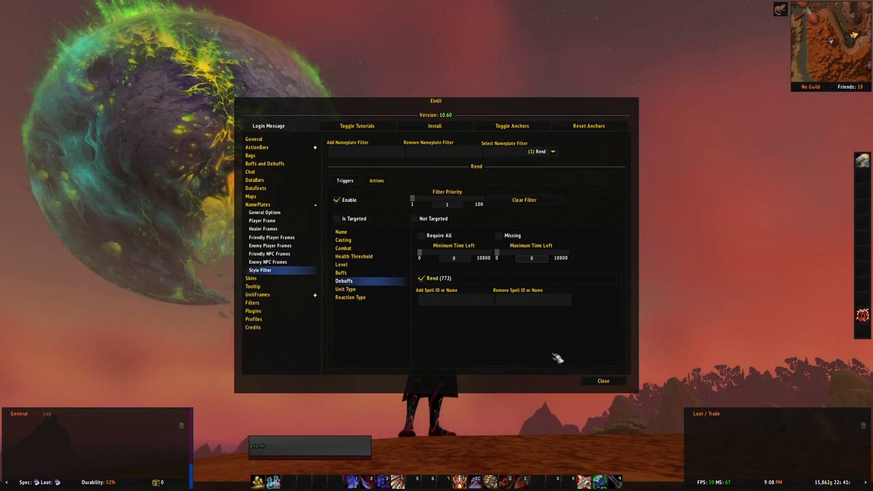
{"action": "mouse_move", "coordinate": [513, 363]}
{"action": "type", "text": "10"}
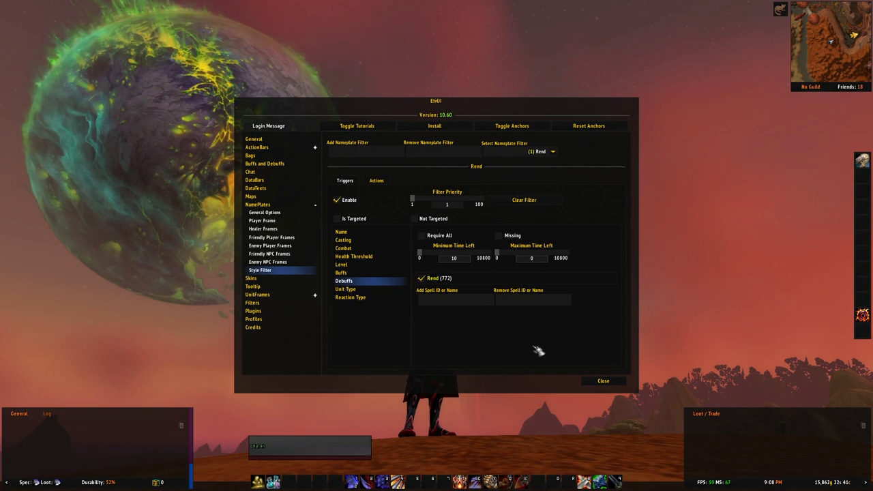
{"action": "mouse_move", "coordinate": [508, 358]}
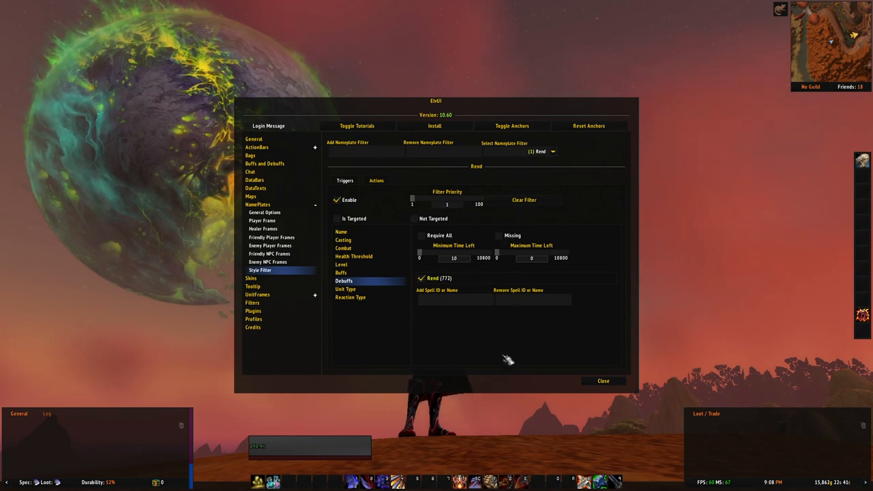
{"action": "mouse_move", "coordinate": [498, 346]}
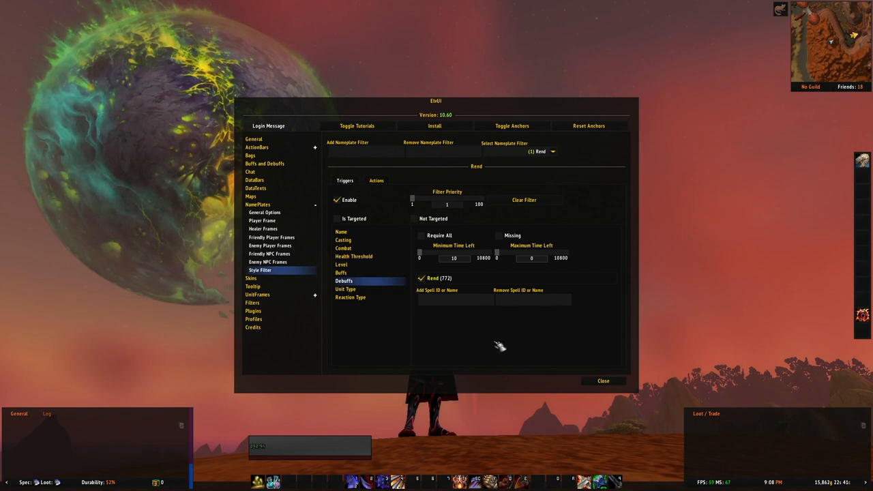
{"action": "mouse_move", "coordinate": [475, 303]}
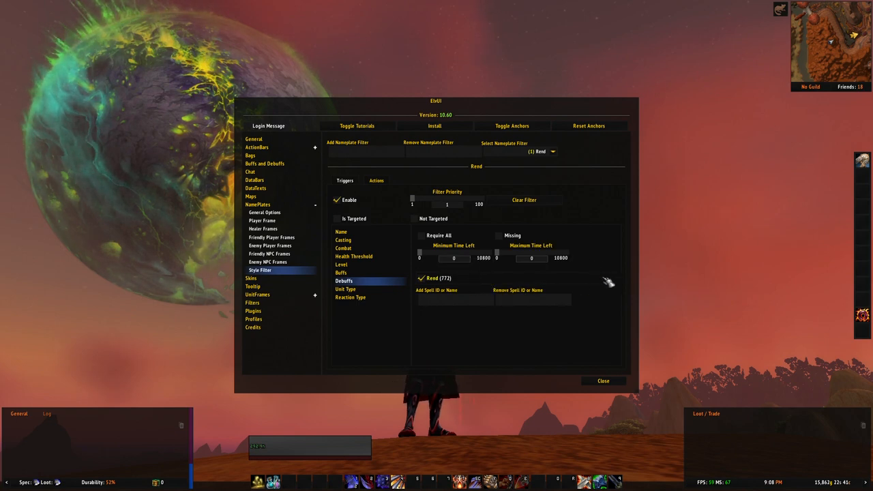
{"action": "mouse_move", "coordinate": [552, 285]}
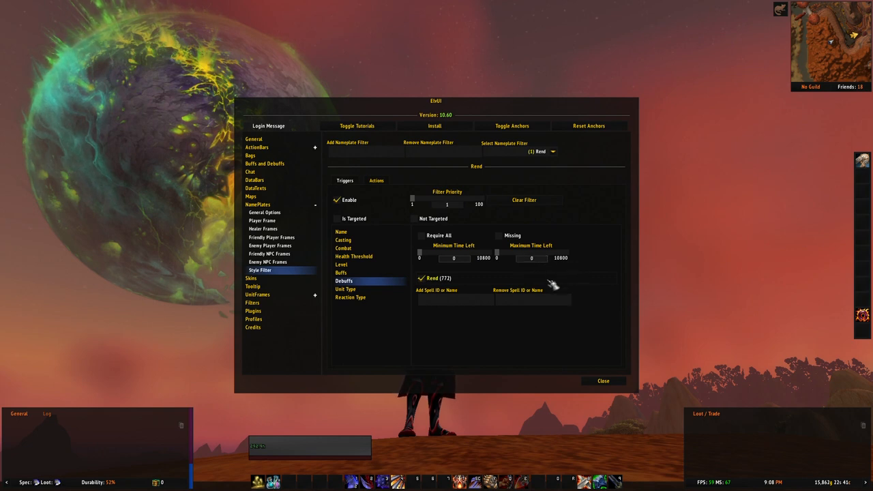
{"action": "mouse_move", "coordinate": [590, 292]}
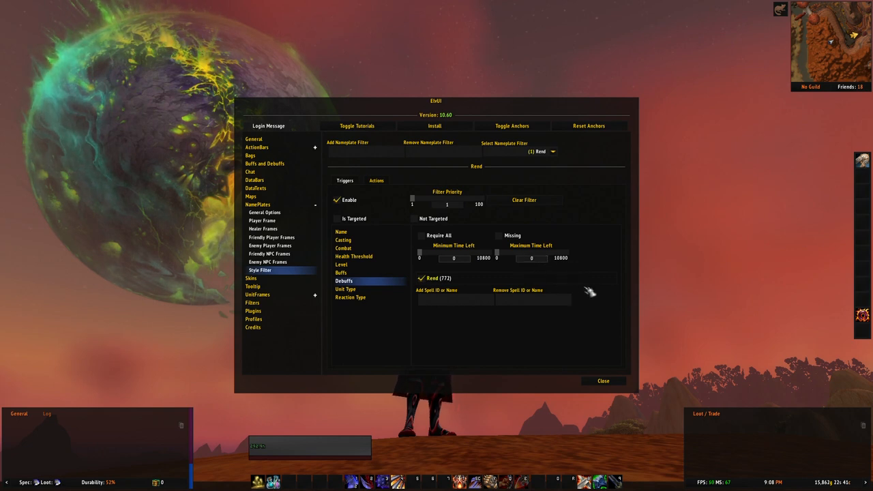
{"action": "mouse_move", "coordinate": [607, 261]}
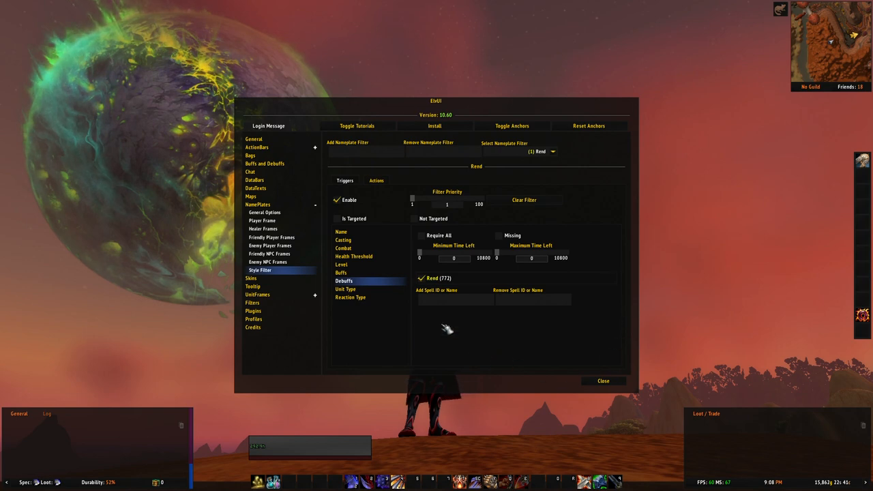
{"action": "mouse_move", "coordinate": [525, 328]}
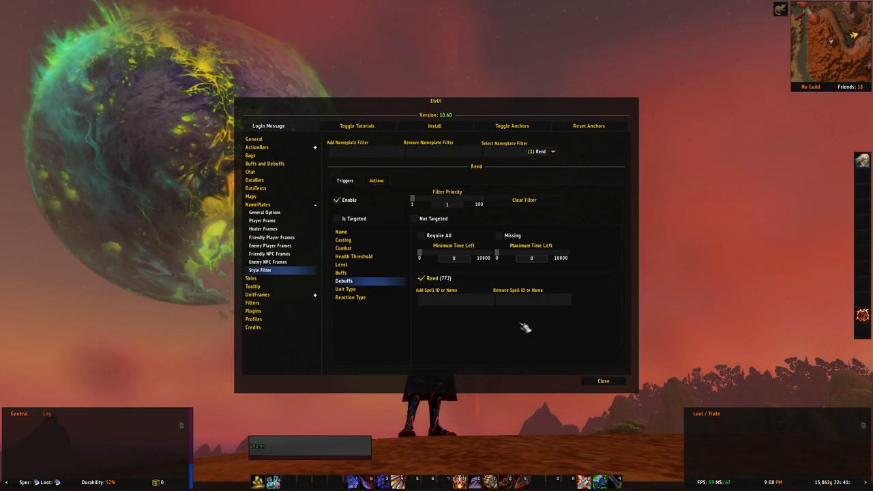
{"action": "mouse_move", "coordinate": [499, 322]}
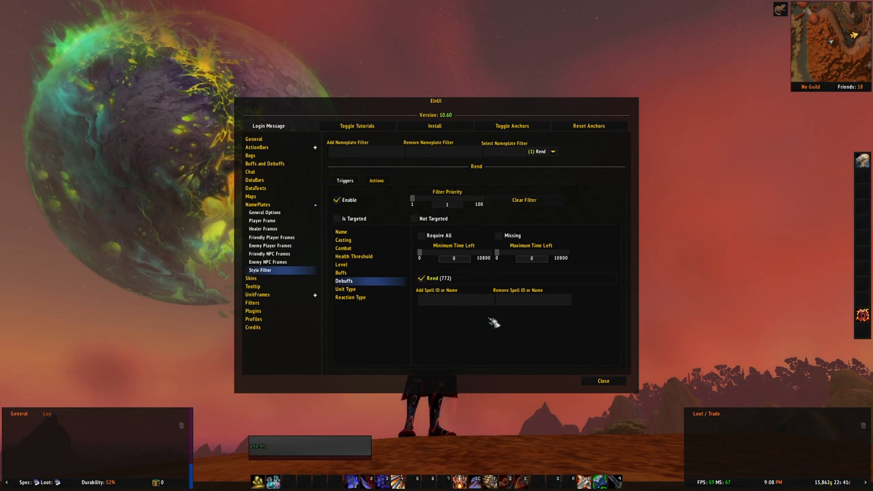
{"action": "mouse_move", "coordinate": [521, 334]}
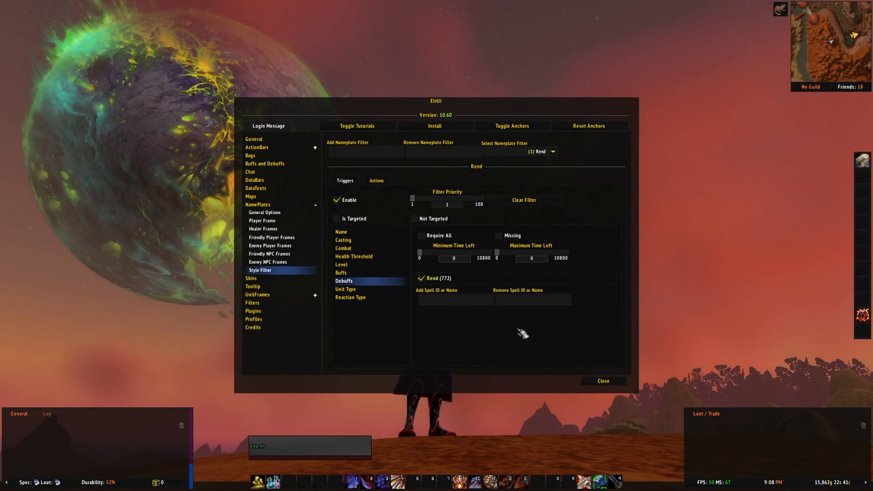
{"action": "mouse_move", "coordinate": [485, 344]}
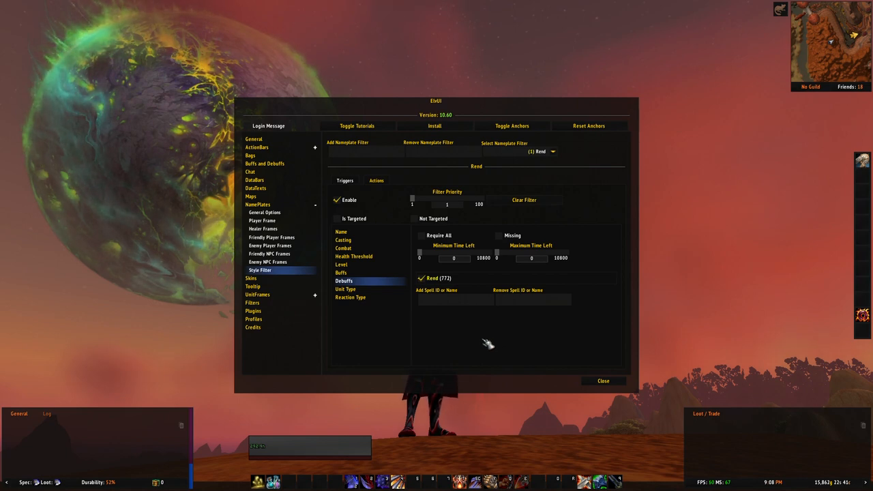
{"action": "mouse_move", "coordinate": [493, 348]}
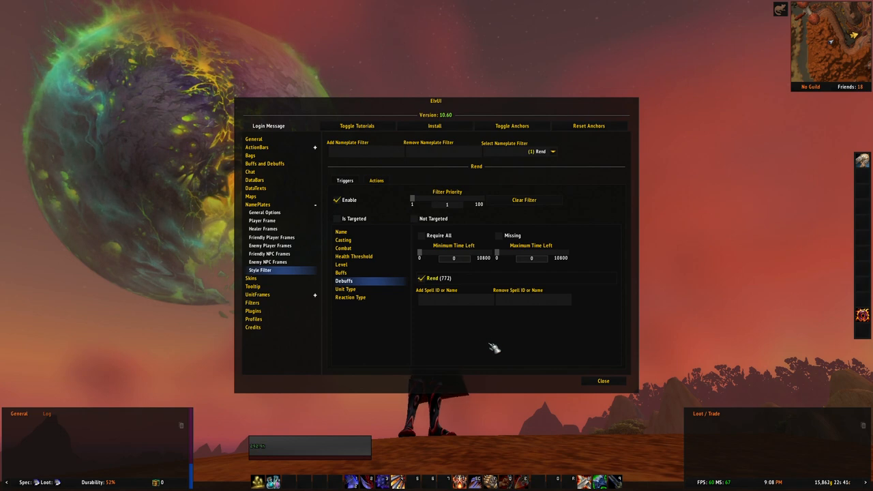
{"action": "mouse_move", "coordinate": [608, 348]}
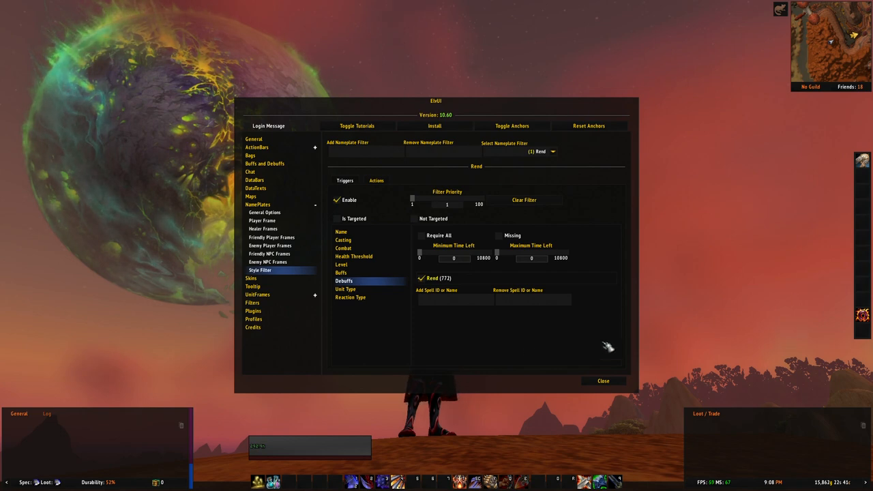
{"action": "mouse_move", "coordinate": [620, 235]}
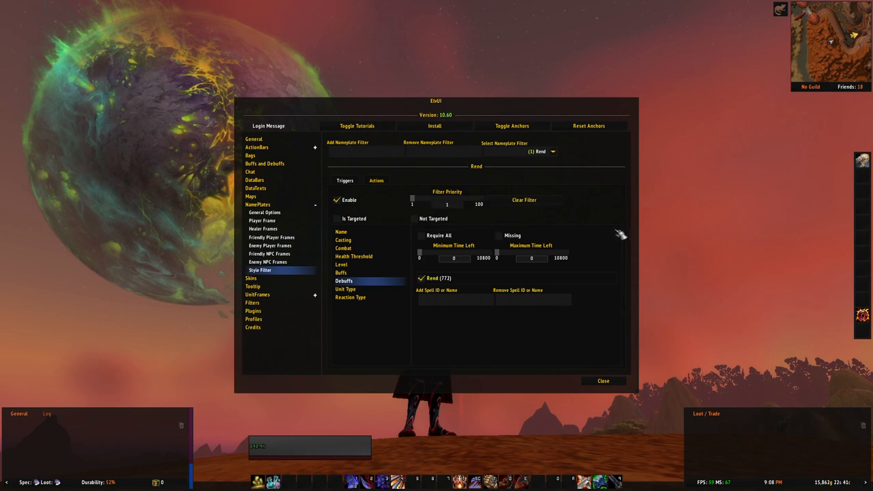
{"action": "mouse_move", "coordinate": [575, 349]}
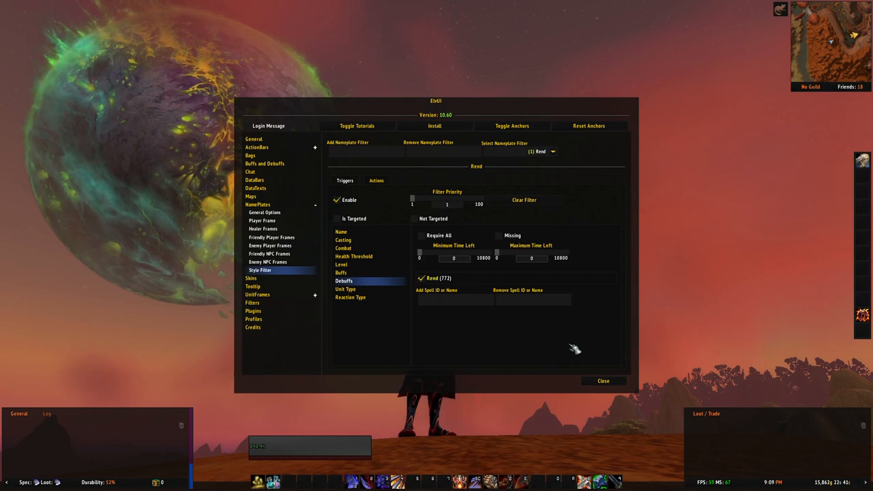
{"action": "mouse_move", "coordinate": [554, 349]}
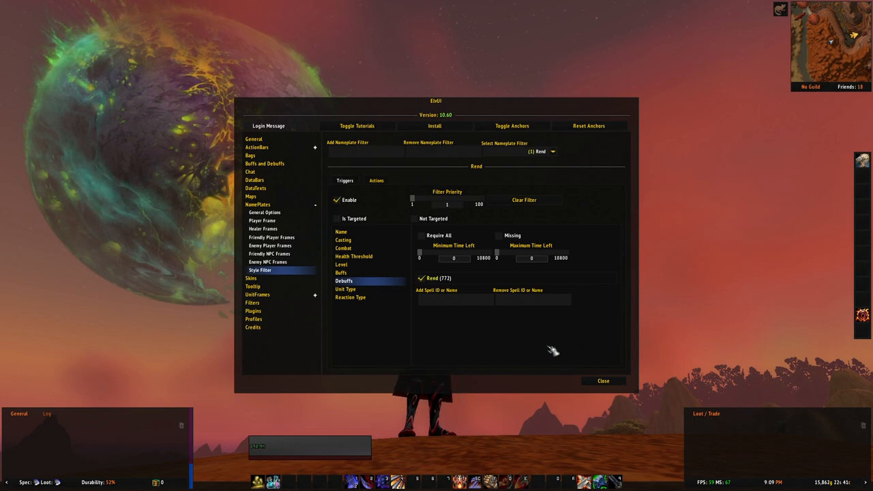
Go from the Unit Type conditions to the Reaction Type conditions (Hated through Exalted).
{"action": "left_click", "coordinate": [346, 290]}
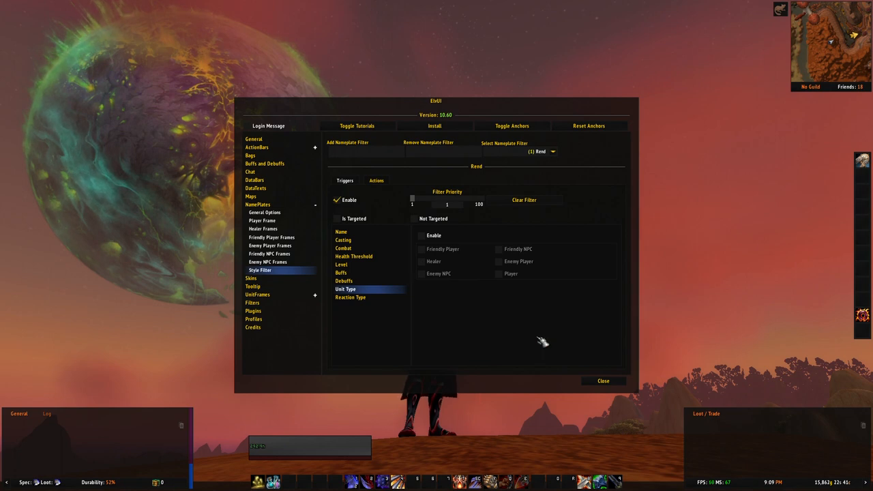
{"action": "left_click", "coordinate": [349, 298]}
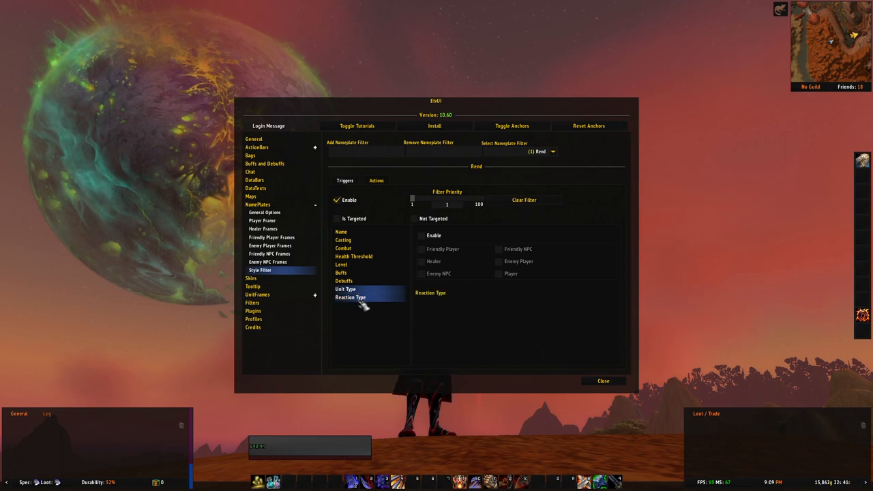
{"action": "left_click", "coordinate": [351, 298]}
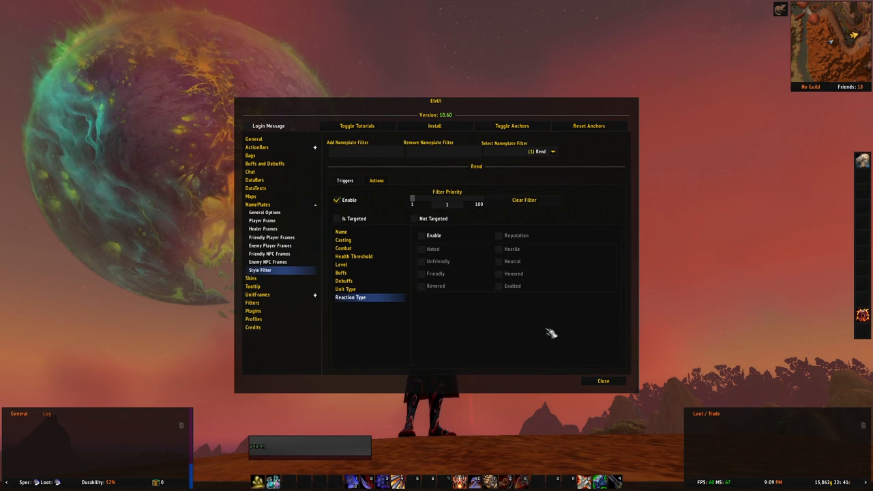
{"action": "mouse_move", "coordinate": [508, 322]}
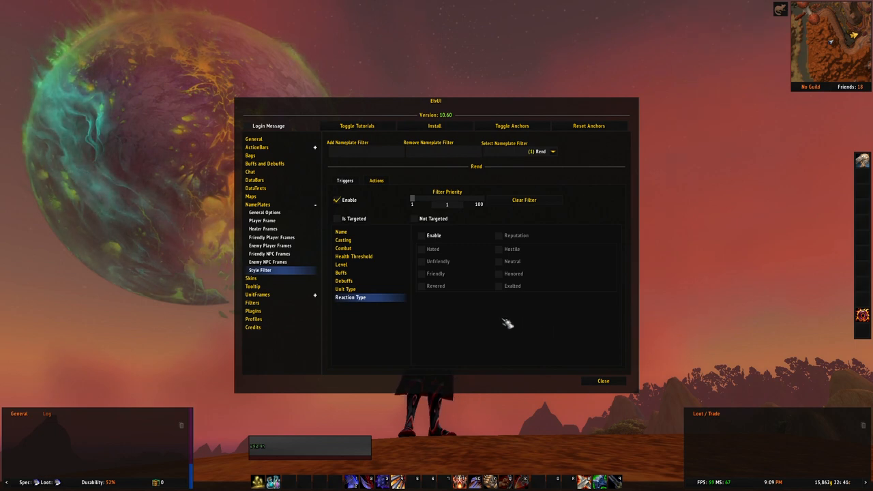
{"action": "left_click", "coordinate": [377, 180]}
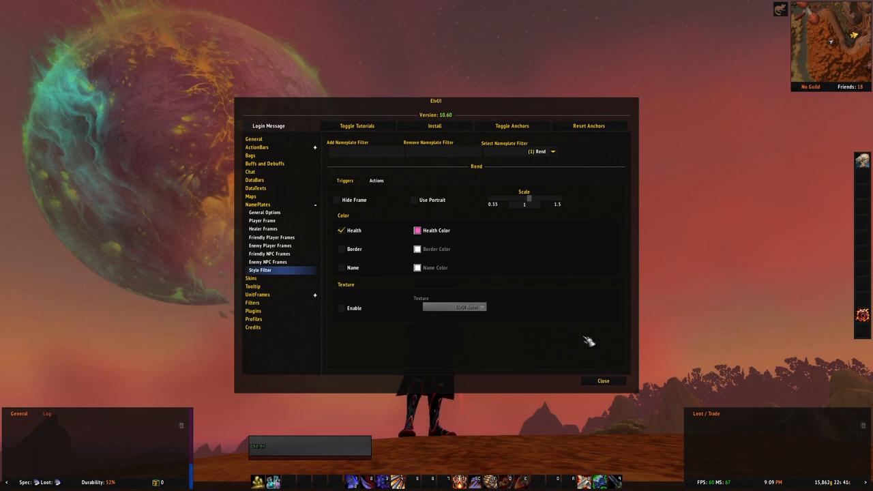
{"action": "mouse_move", "coordinate": [574, 245]}
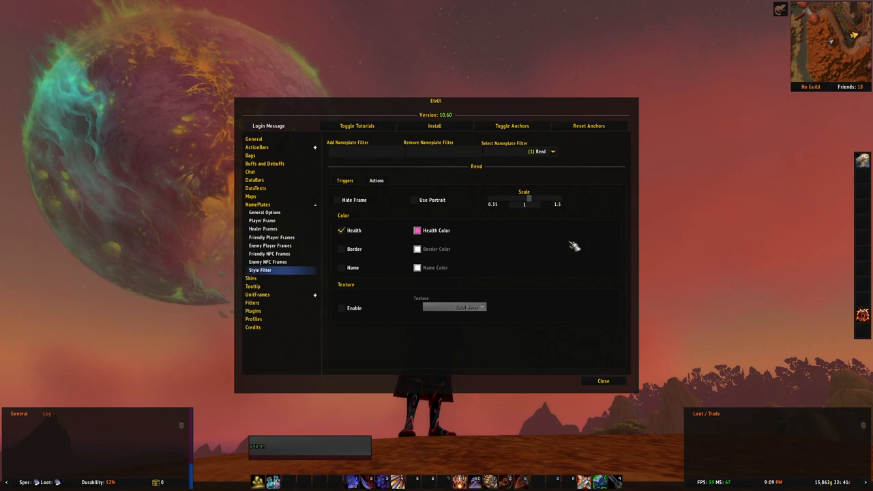
{"action": "mouse_move", "coordinate": [363, 208]}
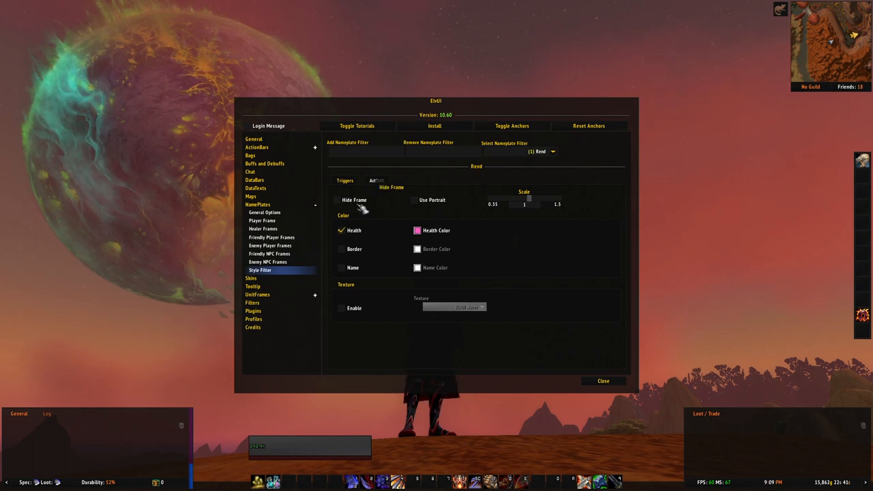
{"action": "mouse_move", "coordinate": [535, 235]}
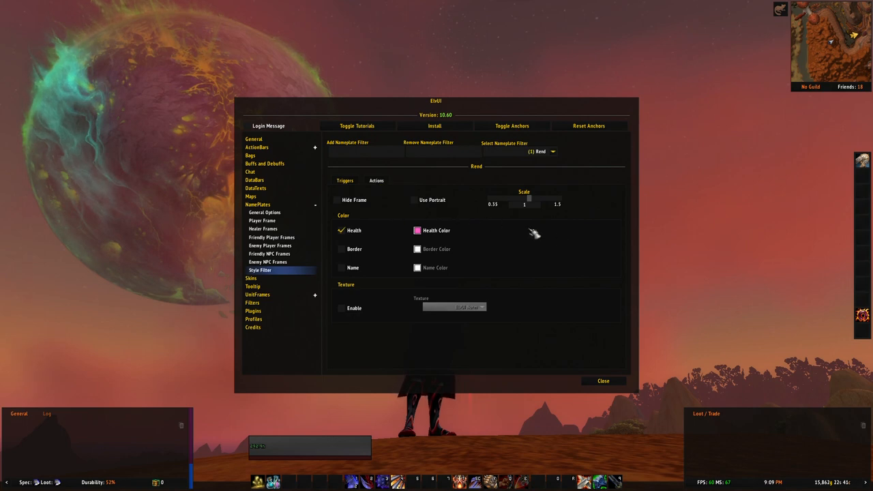
{"action": "mouse_move", "coordinate": [617, 262]}
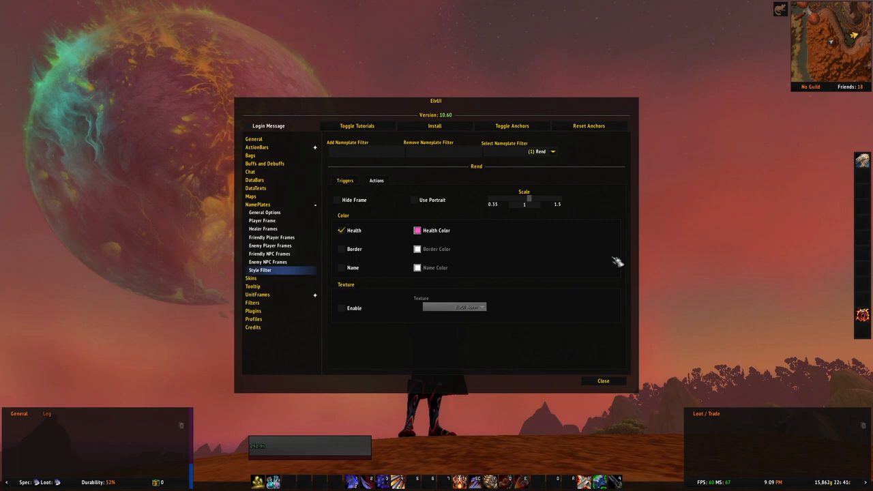
{"action": "mouse_move", "coordinate": [457, 217]}
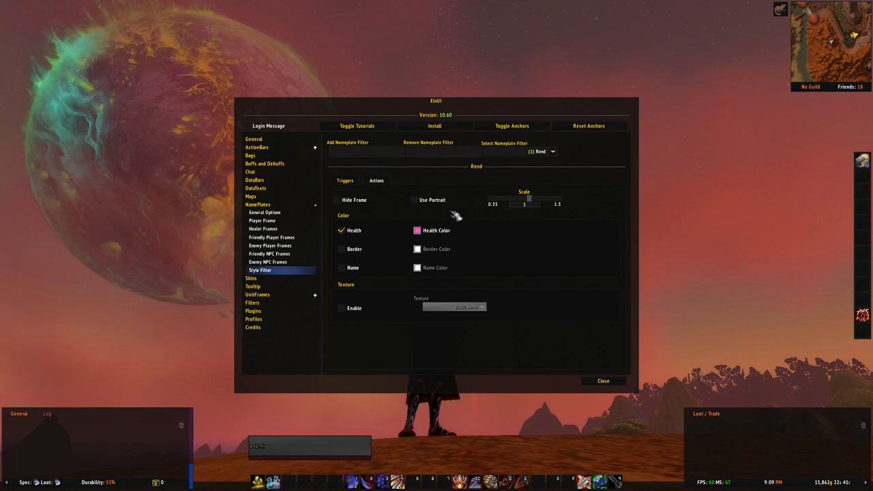
{"action": "mouse_move", "coordinate": [557, 246]}
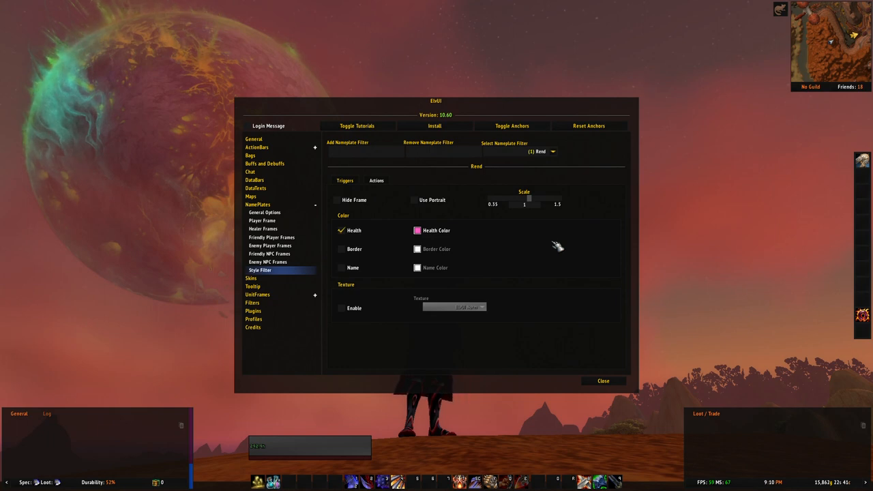
{"action": "mouse_move", "coordinate": [488, 212]}
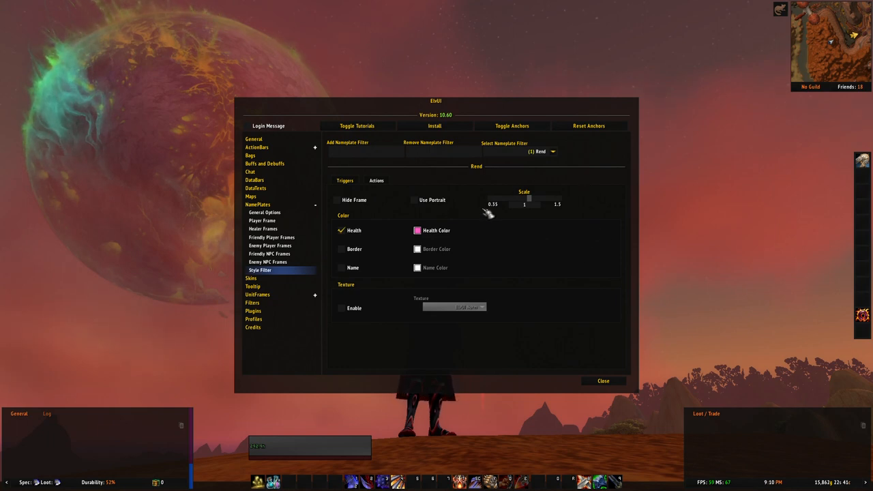
{"action": "mouse_move", "coordinate": [535, 251]}
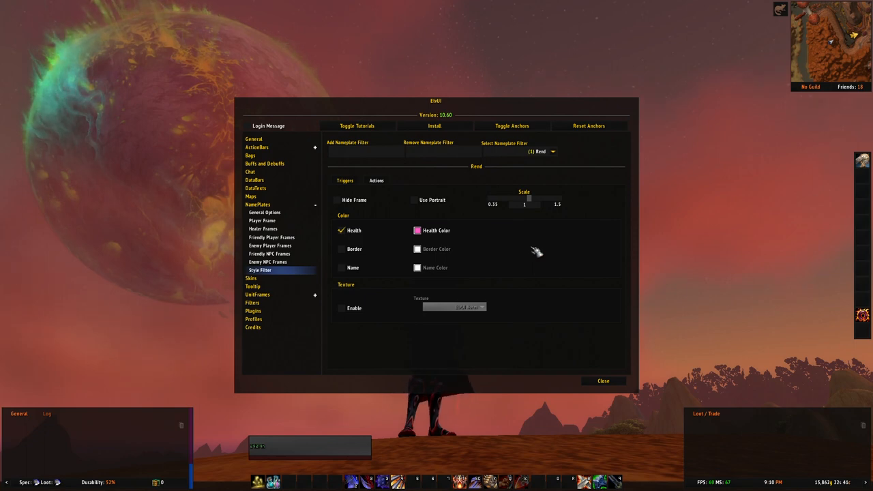
{"action": "mouse_move", "coordinate": [543, 242]}
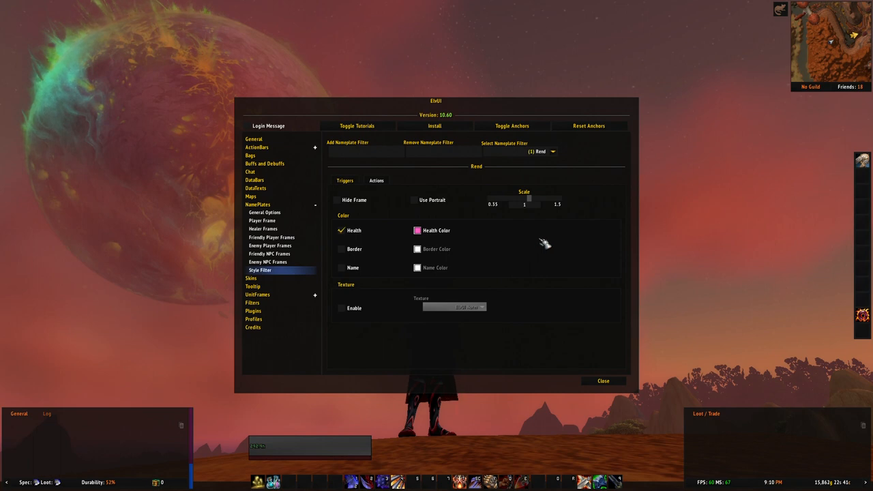
{"action": "mouse_move", "coordinate": [585, 210]}
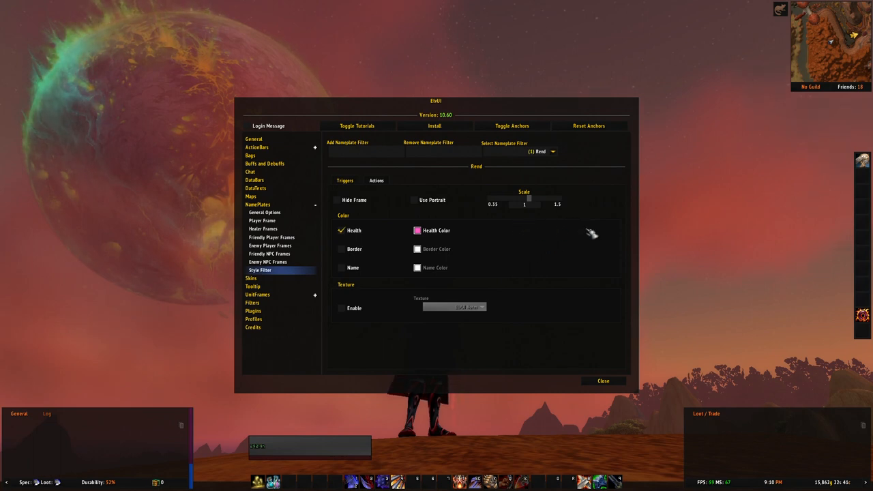
{"action": "mouse_move", "coordinate": [565, 249]}
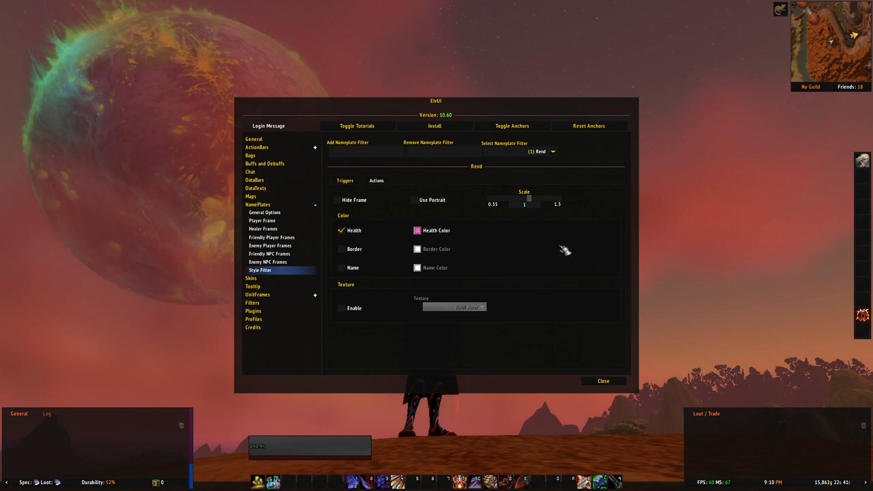
{"action": "mouse_move", "coordinate": [559, 258]}
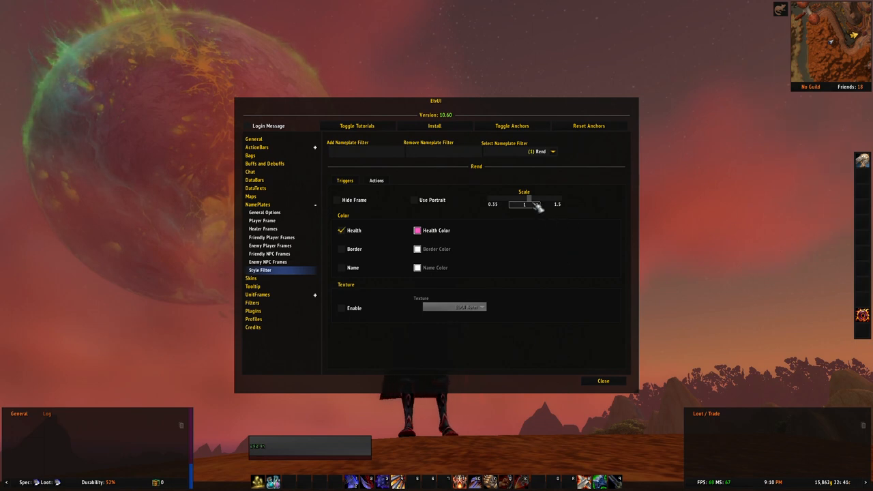
{"action": "left_click_drag", "start_coordinate": [524, 205], "coordinate": [489, 205]}
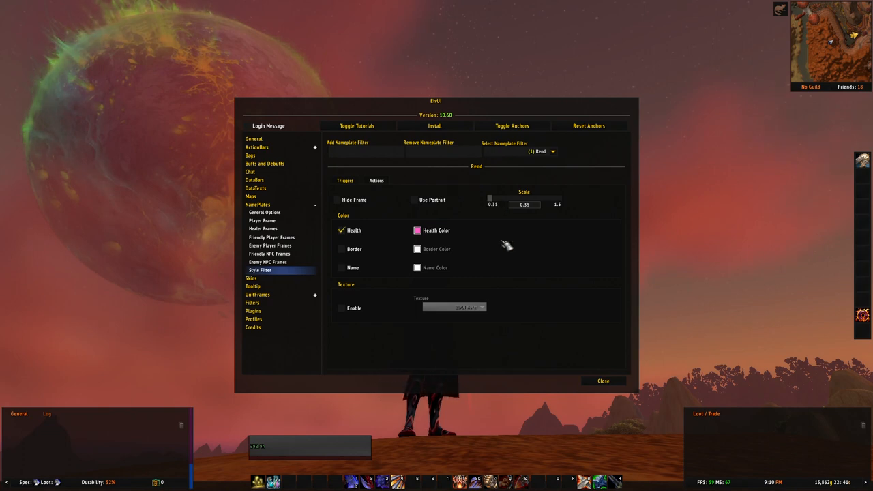
{"action": "mouse_move", "coordinate": [541, 229]}
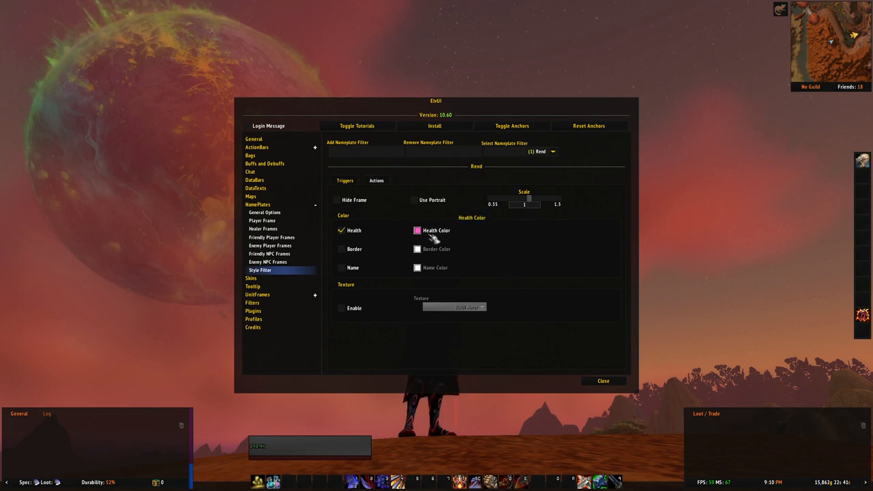
{"action": "mouse_move", "coordinate": [491, 281]}
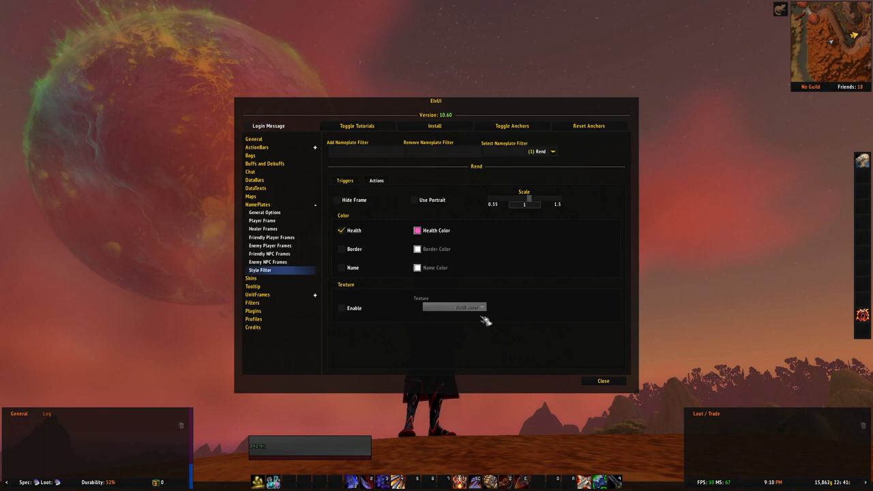
{"action": "mouse_move", "coordinate": [551, 326]}
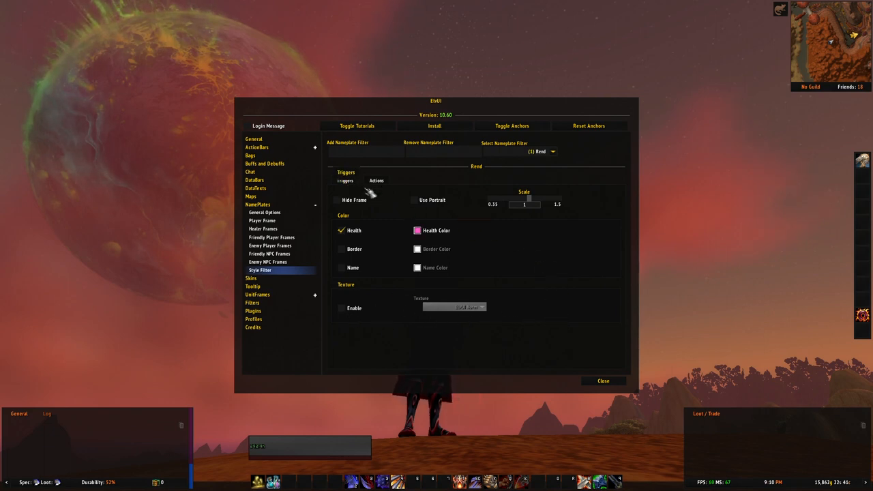
{"action": "mouse_move", "coordinate": [535, 249]}
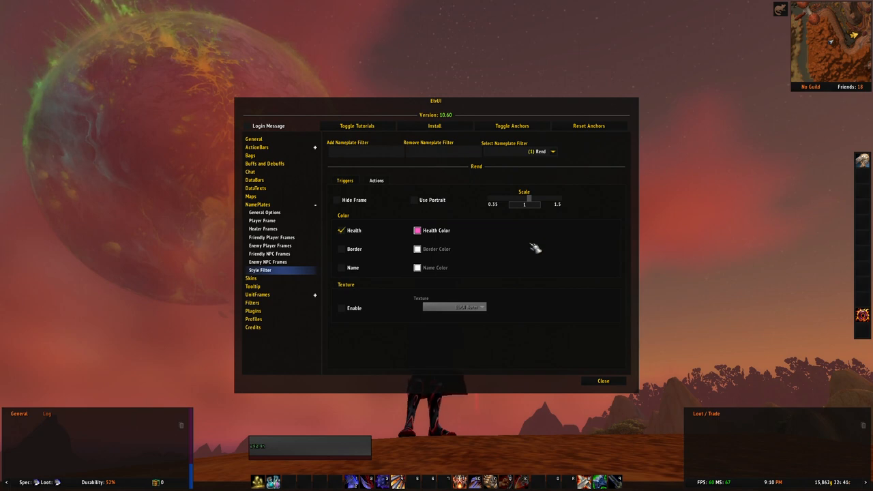
{"action": "mouse_move", "coordinate": [502, 246]}
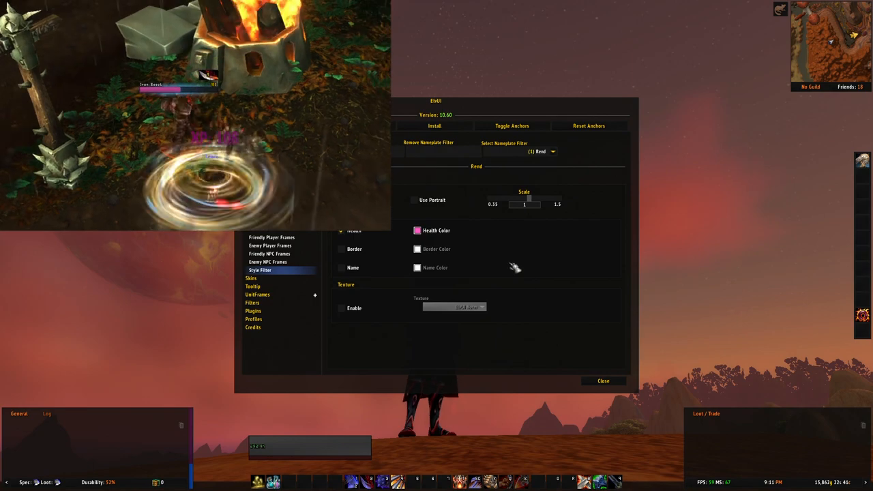
{"action": "mouse_move", "coordinate": [559, 257]}
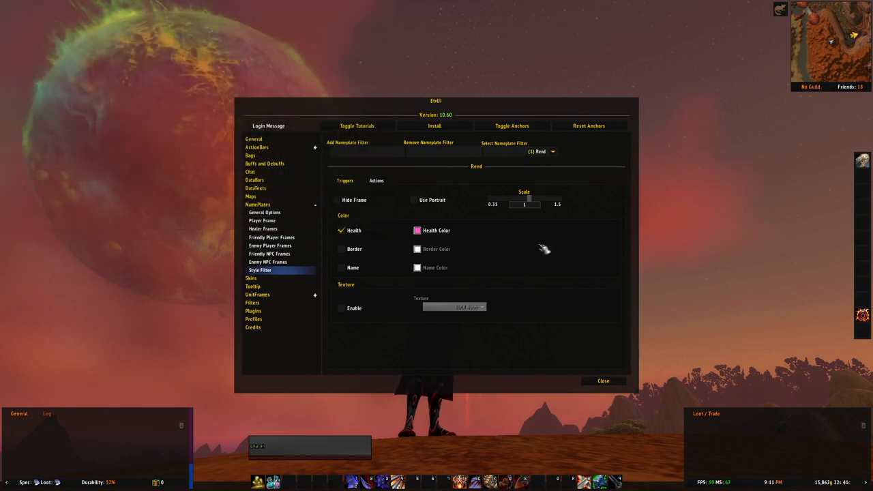
Switch to the (1) Execute style filter with its red health colour Actions.
{"action": "left_click", "coordinate": [539, 151]}
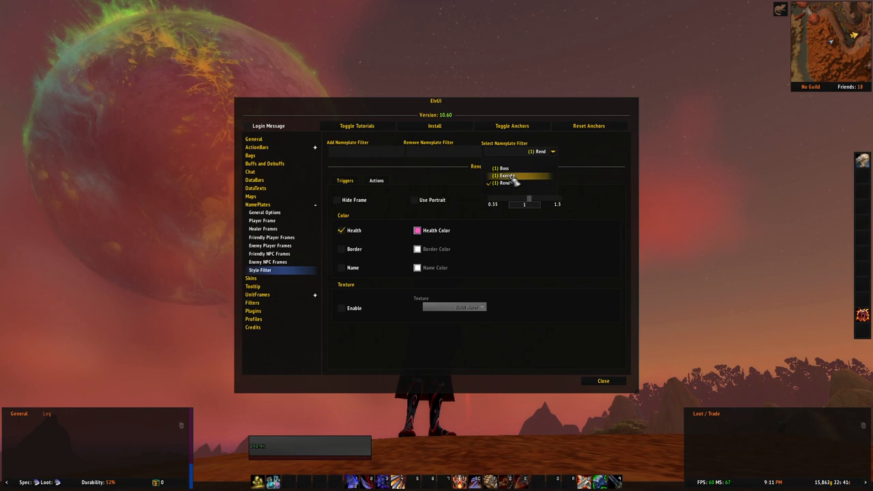
{"action": "left_click", "coordinate": [508, 176]}
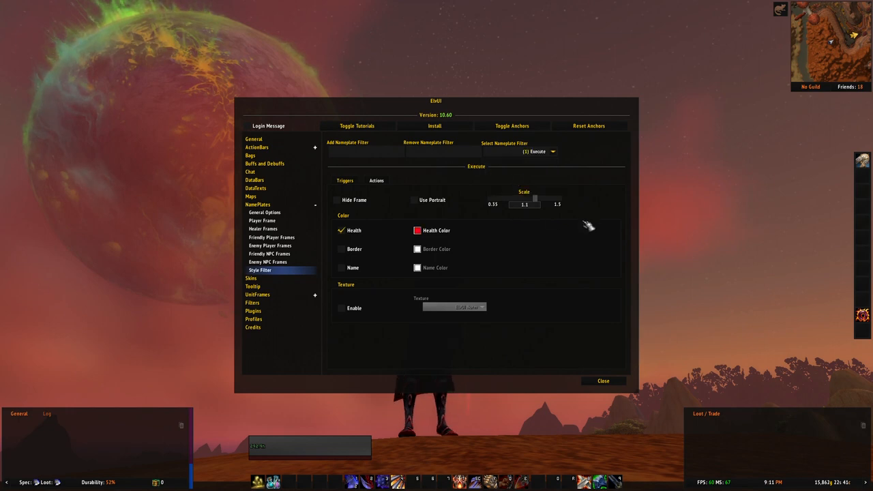
{"action": "mouse_move", "coordinate": [606, 314]}
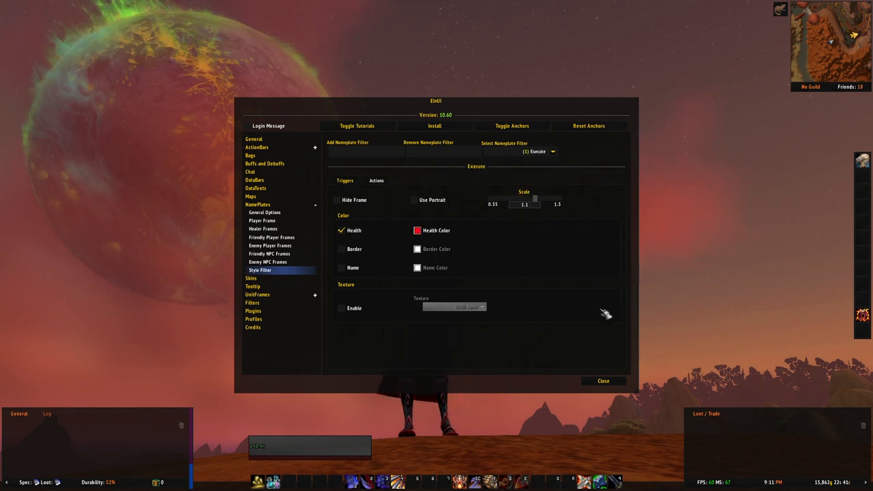
{"action": "mouse_move", "coordinate": [412, 363]}
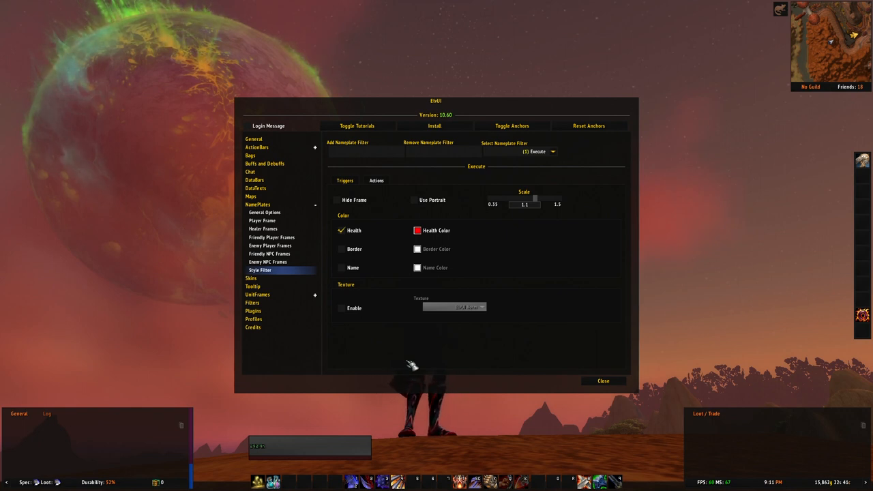
{"action": "mouse_move", "coordinate": [485, 241]}
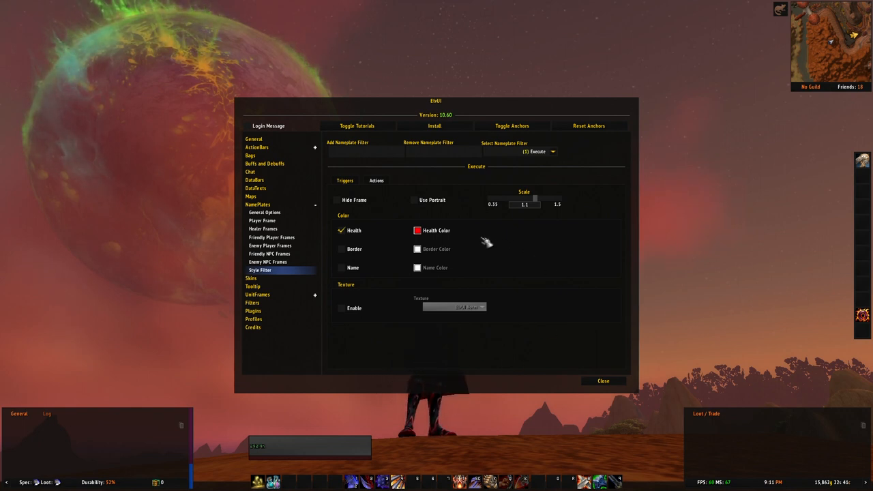
{"action": "mouse_move", "coordinate": [531, 273]}
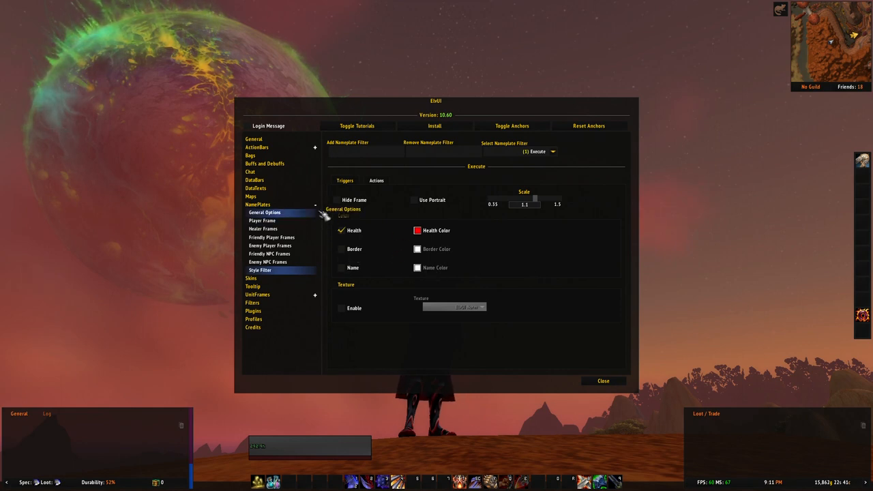
Go to UnitFrames > Target Frame > Debuffs and open the Add Special Filter list for Enemy:CastByUnit.
{"action": "left_click", "coordinate": [256, 229]}
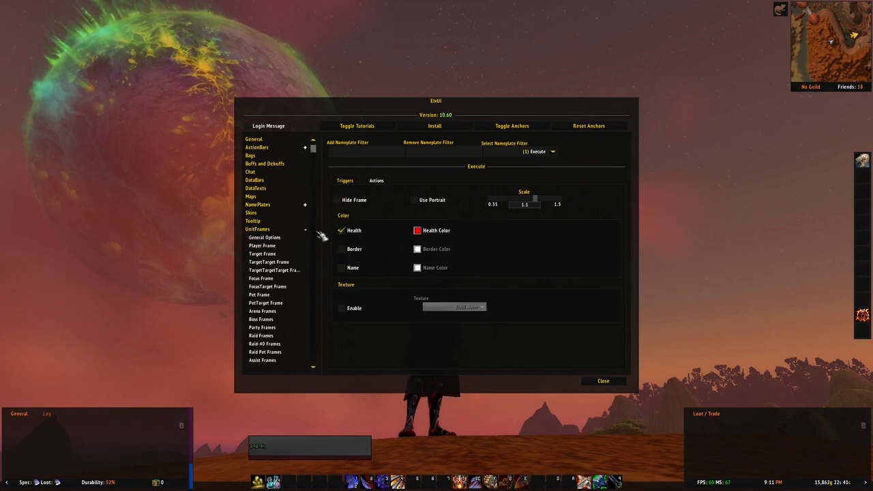
{"action": "left_click", "coordinate": [262, 254]}
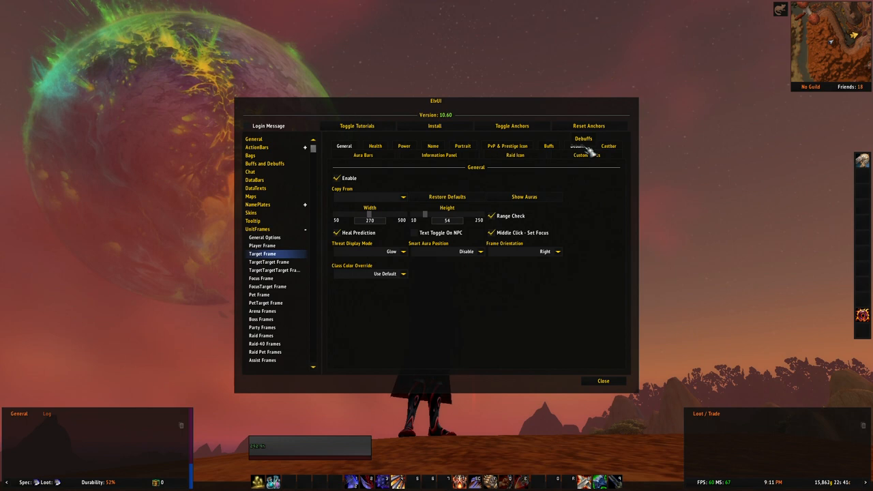
{"action": "left_click", "coordinate": [579, 144]}
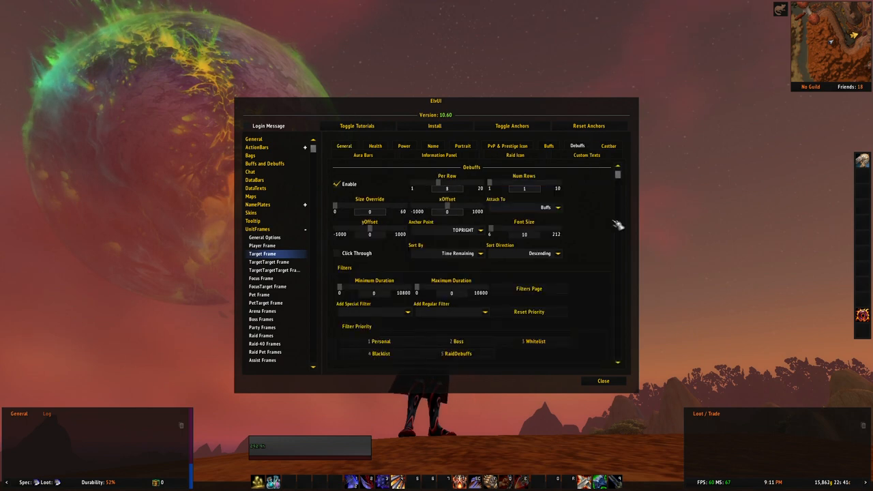
{"action": "scroll", "scroll_direction": "down", "scroll_amount": 3}
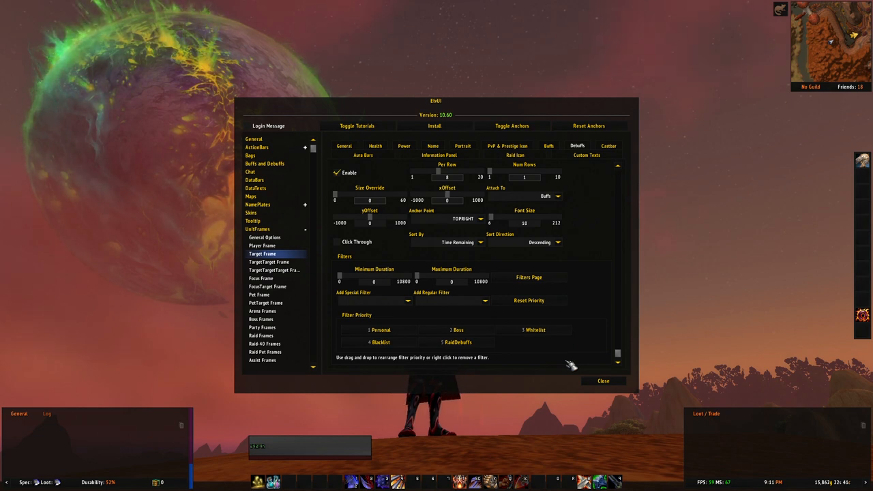
{"action": "mouse_move", "coordinate": [622, 314]}
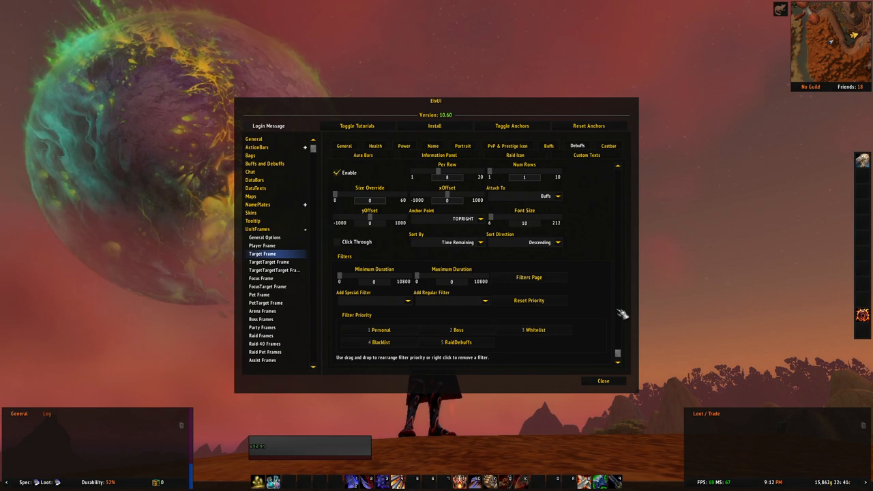
{"action": "mouse_move", "coordinate": [552, 363]}
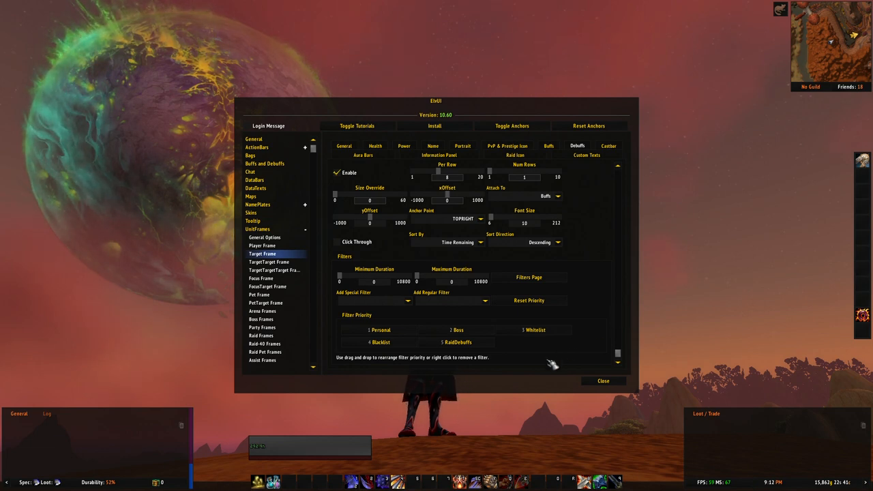
{"action": "mouse_move", "coordinate": [543, 363]}
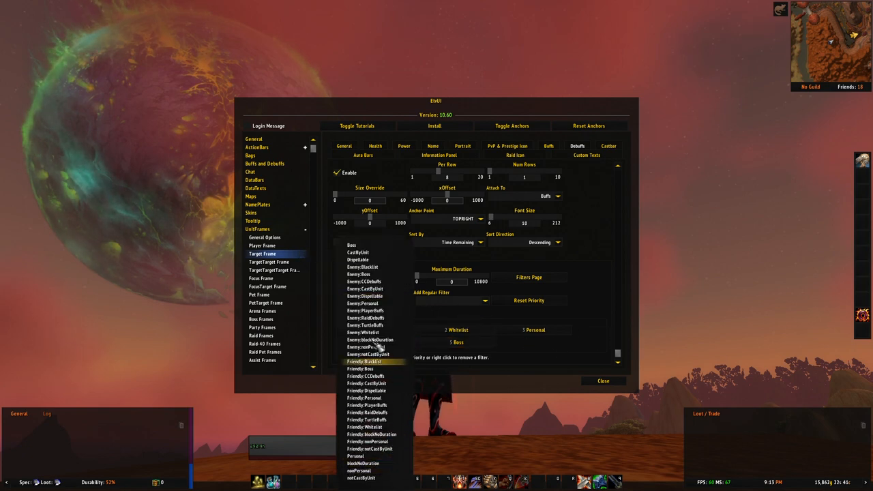
{"action": "mouse_move", "coordinate": [374, 434]}
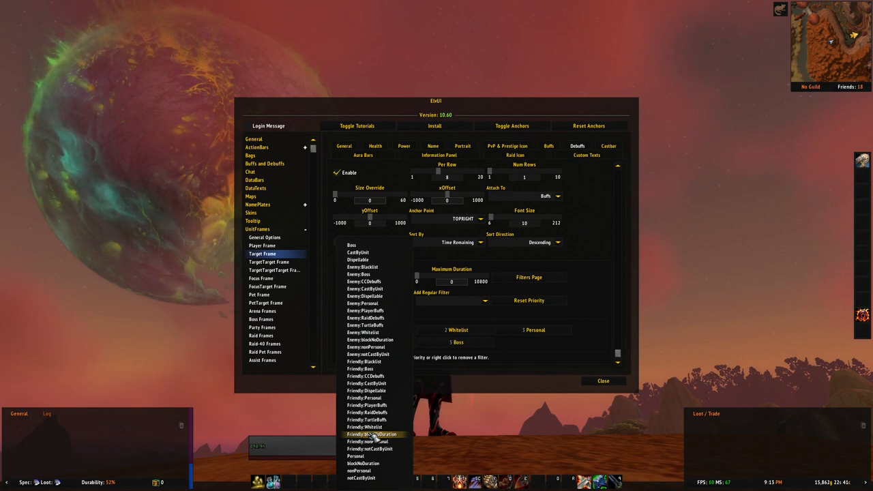
{"action": "mouse_move", "coordinate": [502, 352]}
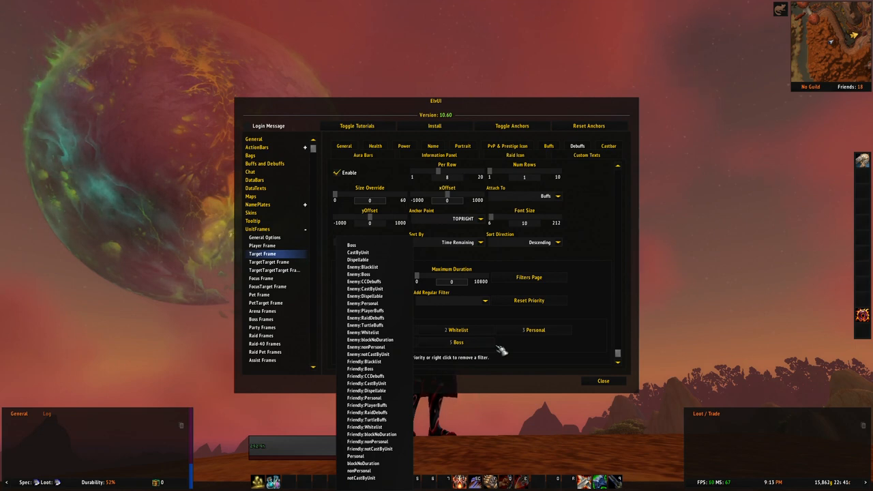
{"action": "left_click", "coordinate": [535, 330]}
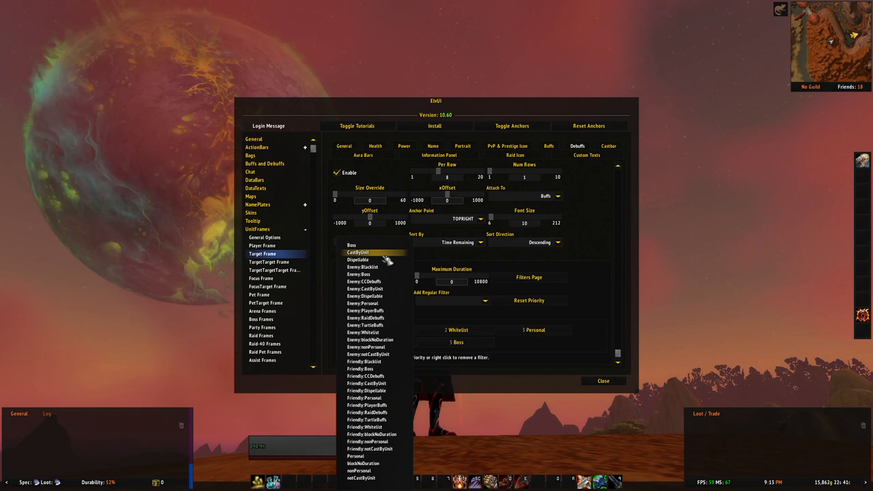
{"action": "mouse_move", "coordinate": [358, 259]}
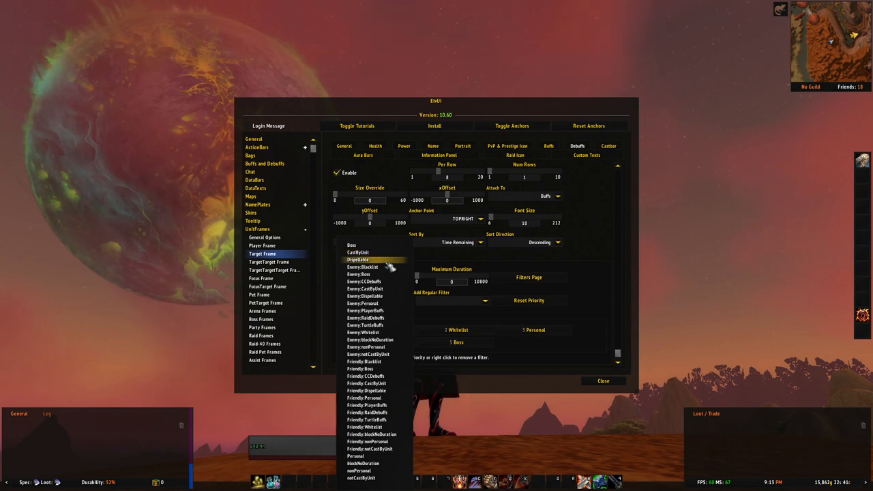
{"action": "mouse_move", "coordinate": [366, 289]}
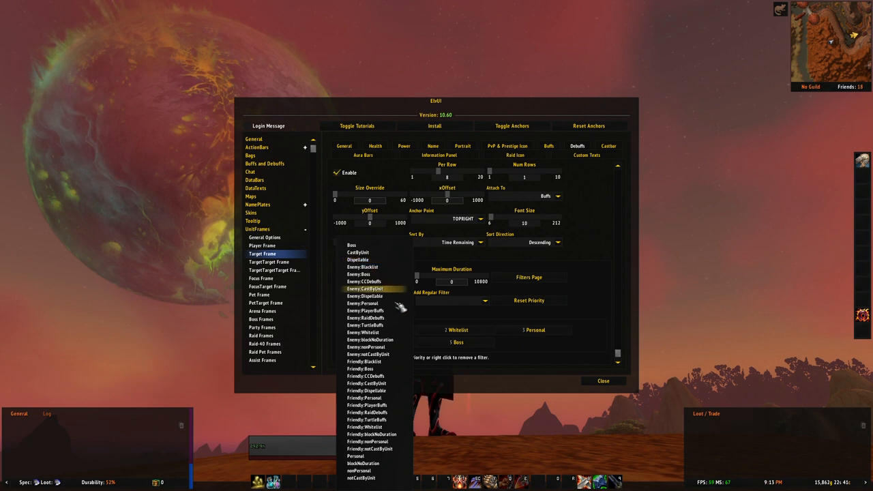
{"action": "mouse_move", "coordinate": [374, 477]}
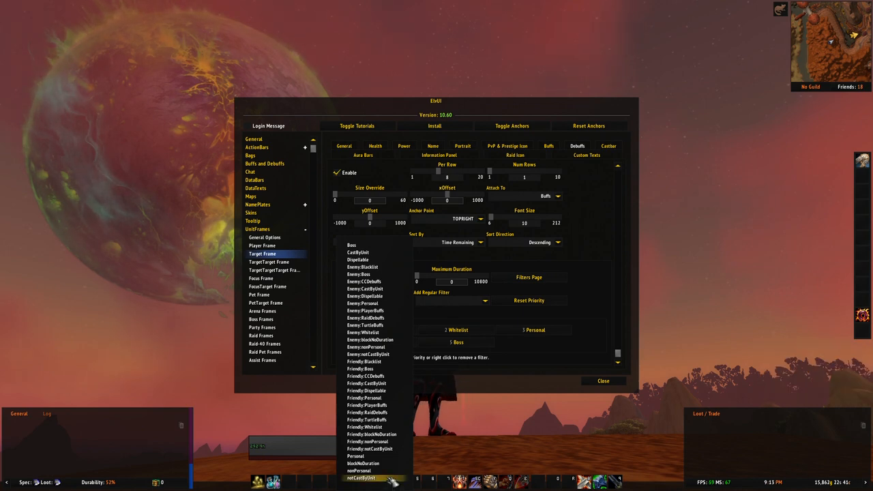
{"action": "mouse_move", "coordinate": [371, 471]}
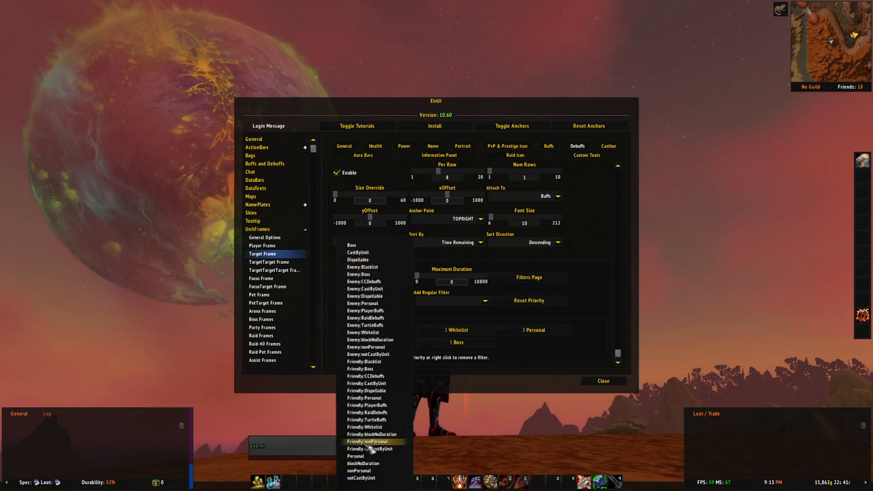
{"action": "mouse_move", "coordinate": [367, 405]}
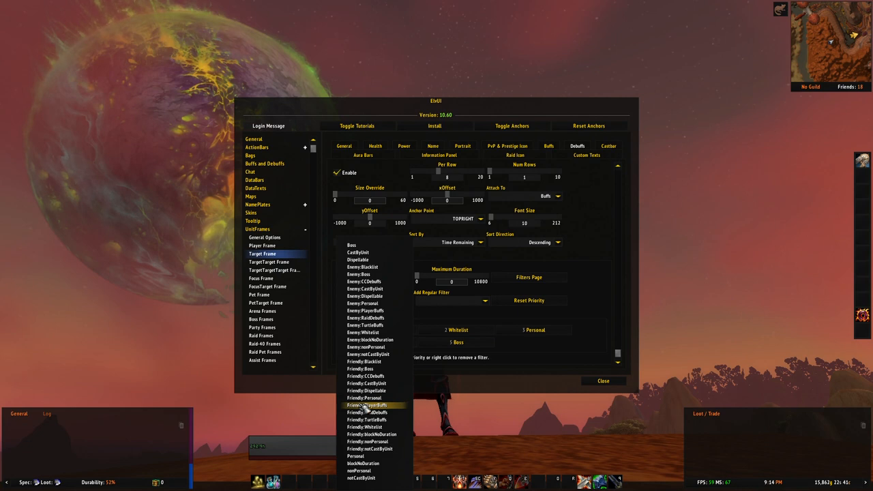
{"action": "mouse_move", "coordinate": [358, 274]}
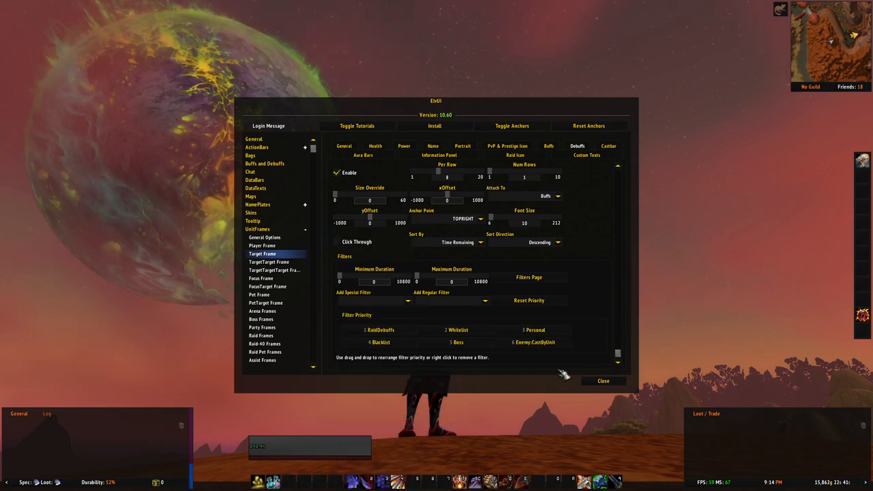
{"action": "mouse_move", "coordinate": [576, 358]}
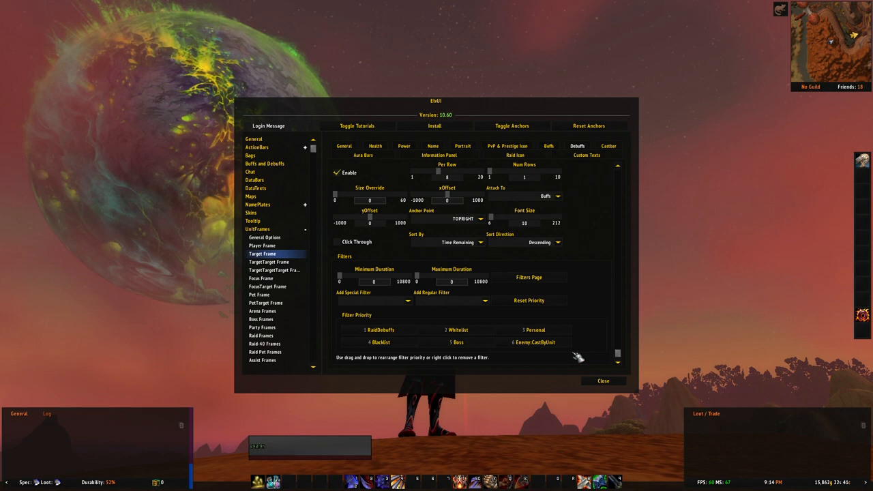
{"action": "mouse_move", "coordinate": [571, 360]}
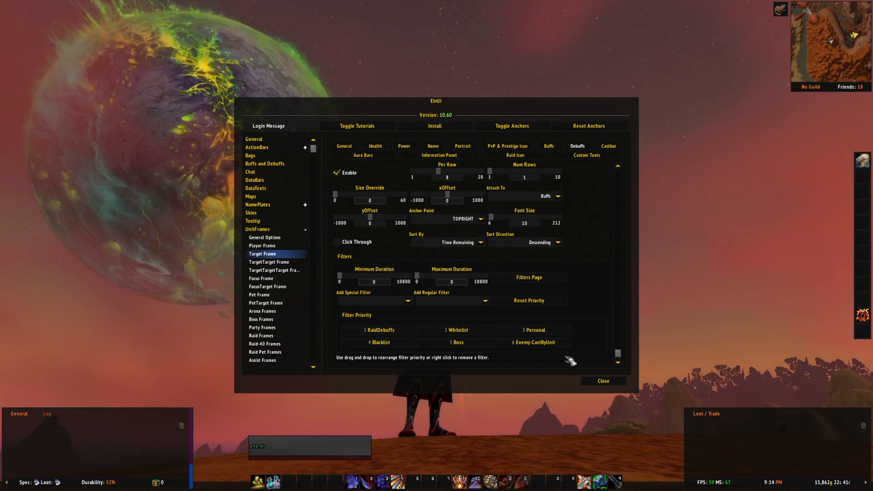
{"action": "mouse_move", "coordinate": [561, 363]}
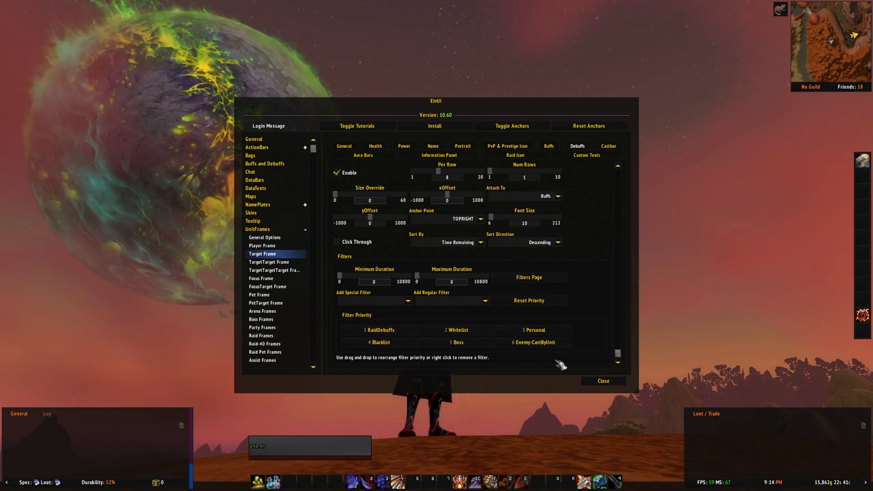
{"action": "mouse_move", "coordinate": [538, 369]}
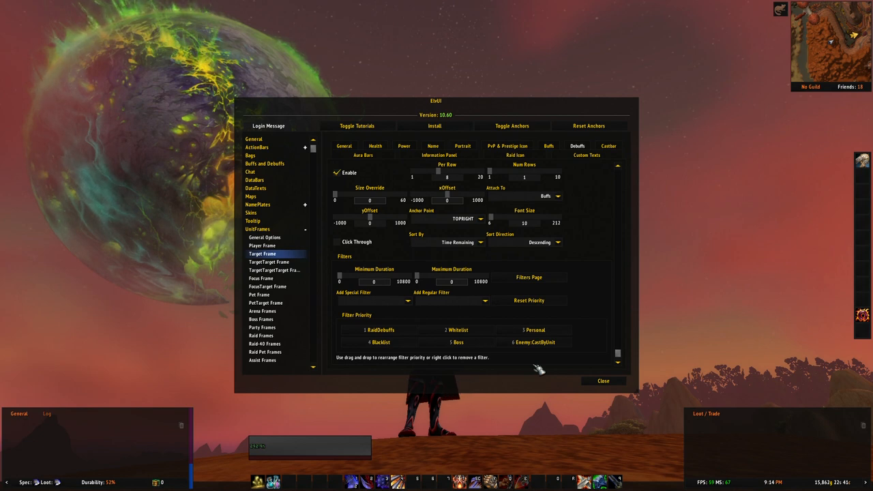
Remove Enemy:CastByUnit from the Target debuff Filter Priority, leaving RaidDebuffs, Whitelist, Personal, Blacklist and Boss.
{"action": "right_click", "coordinate": [538, 341]}
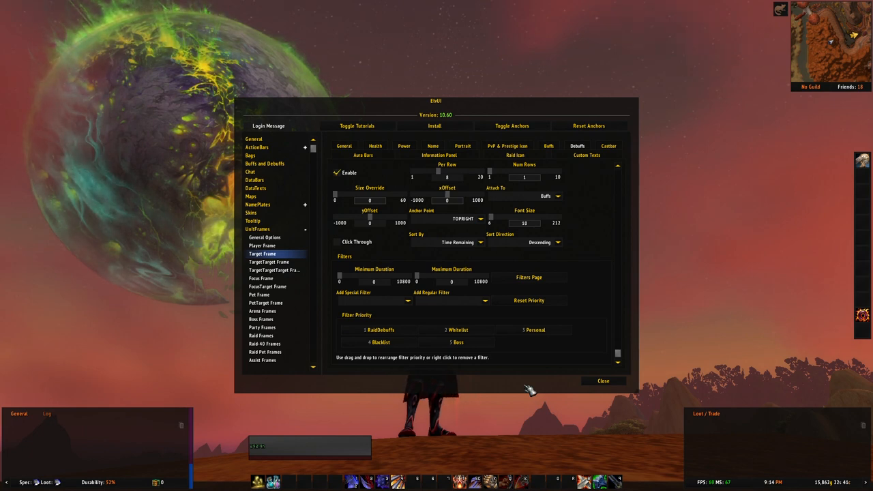
{"action": "mouse_move", "coordinate": [535, 361]}
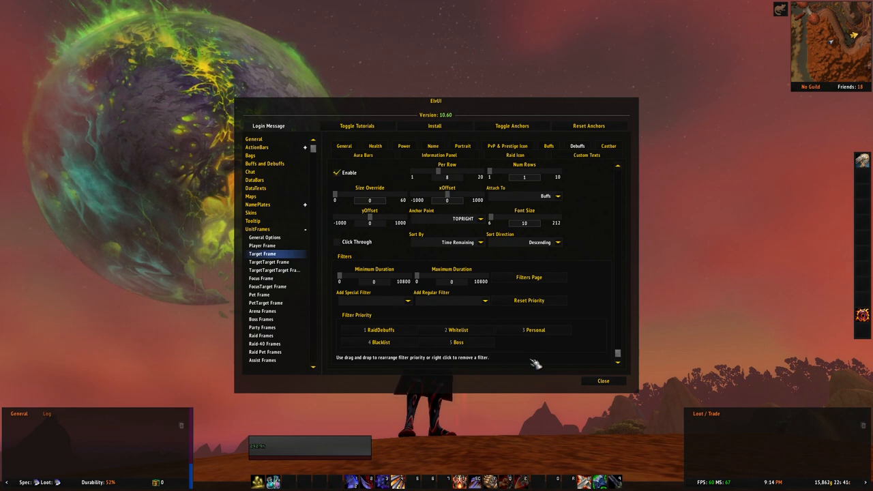
{"action": "mouse_move", "coordinate": [262, 328]}
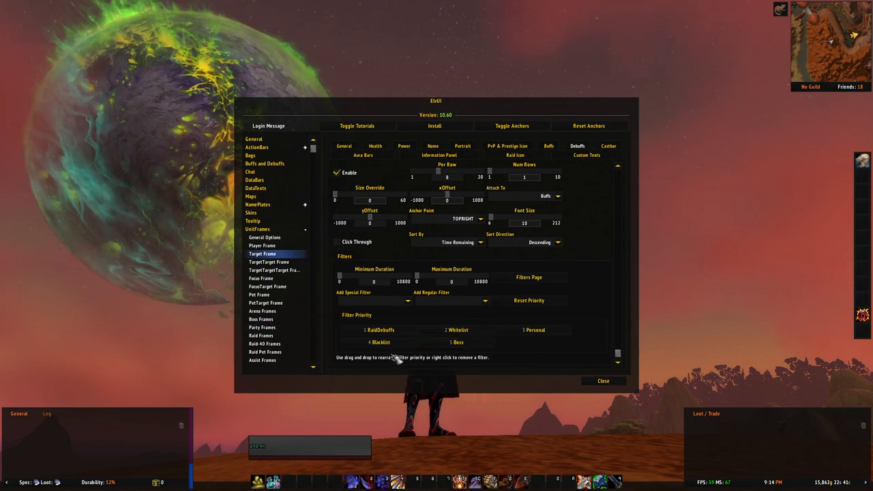
{"action": "mouse_move", "coordinate": [420, 324]}
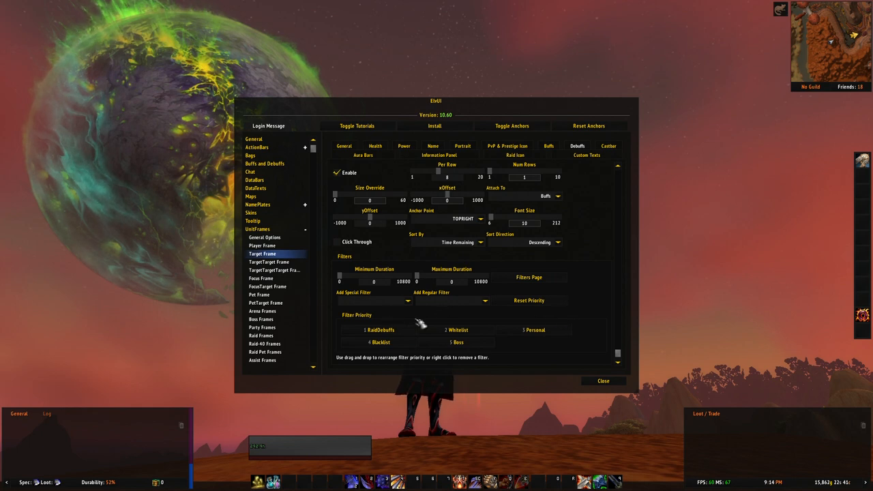
{"action": "mouse_move", "coordinate": [560, 293]}
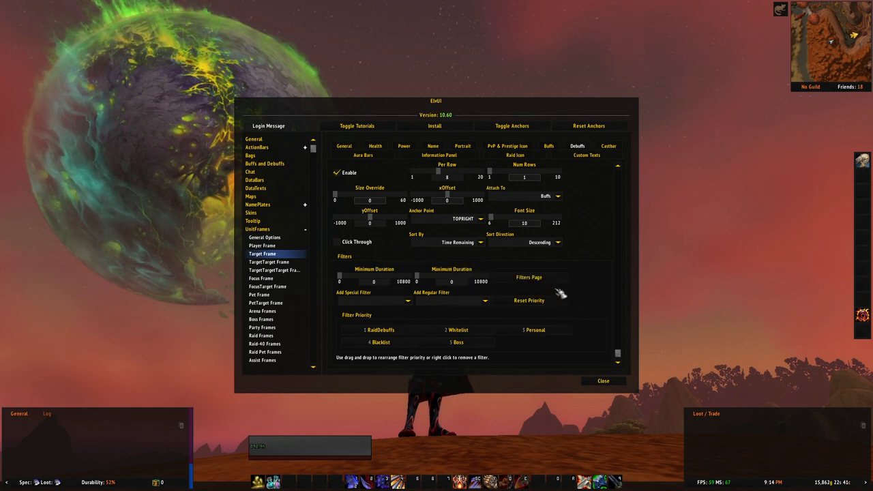
{"action": "mouse_move", "coordinate": [580, 358]}
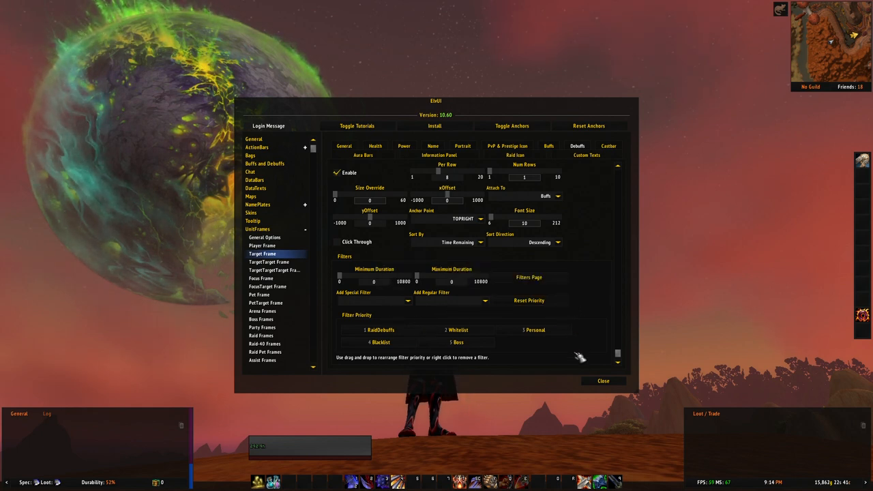
{"action": "mouse_move", "coordinate": [549, 358]}
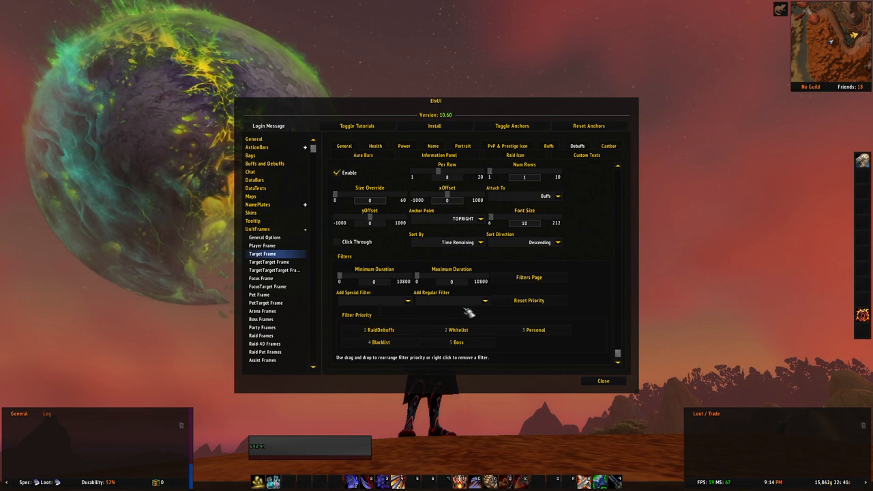
{"action": "mouse_move", "coordinate": [480, 319]}
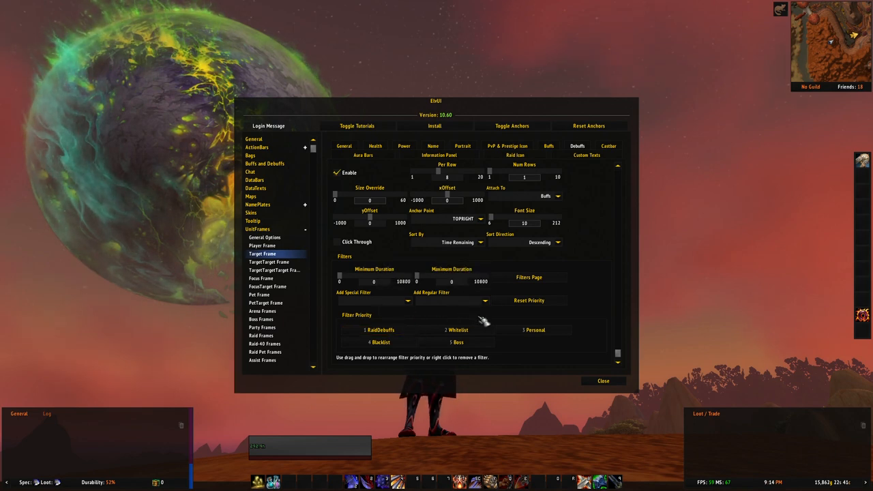
{"action": "mouse_move", "coordinate": [529, 300]}
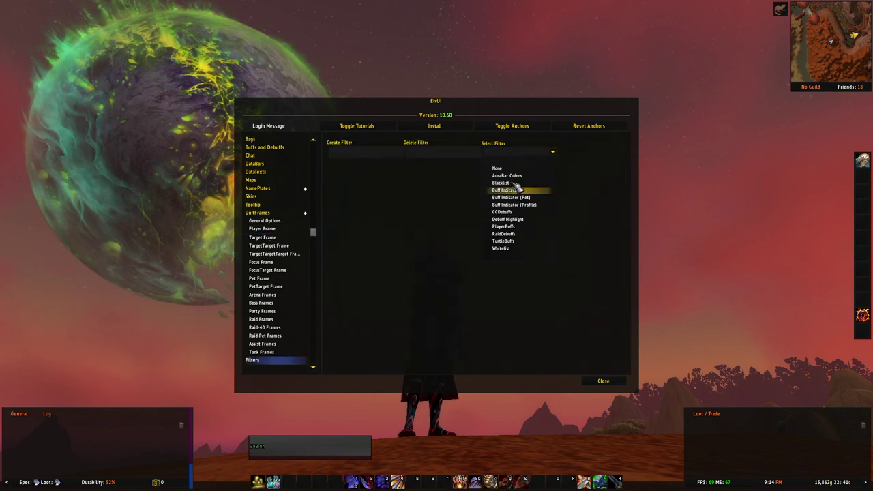
Load the Blacklist aura filter, view its spell list, then return to the Target Frame page.
{"action": "left_click", "coordinate": [499, 183]}
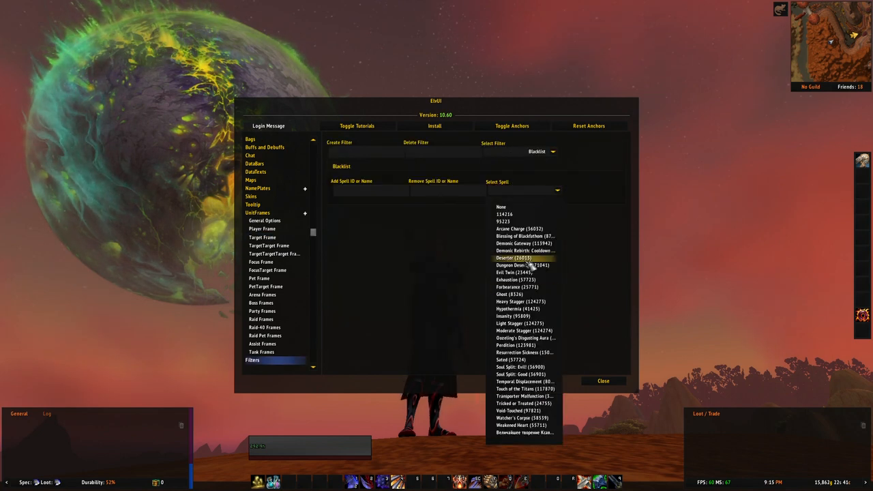
{"action": "mouse_move", "coordinate": [525, 251]}
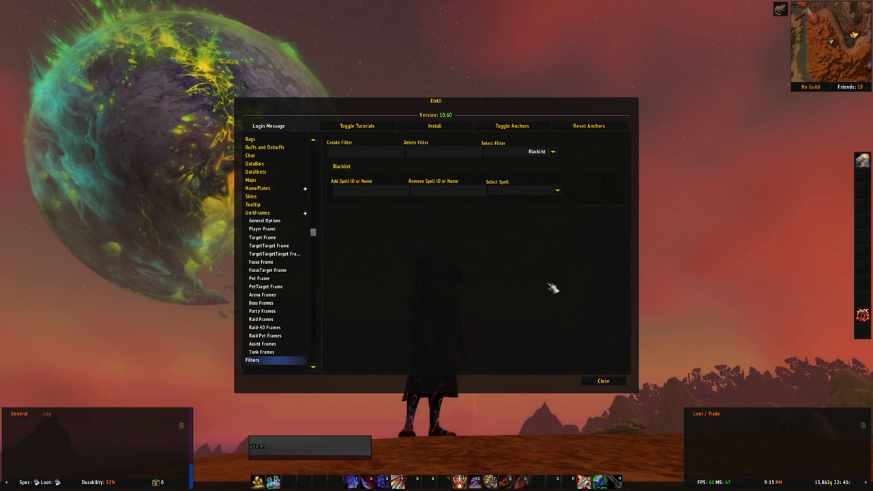
{"action": "mouse_move", "coordinate": [502, 271]}
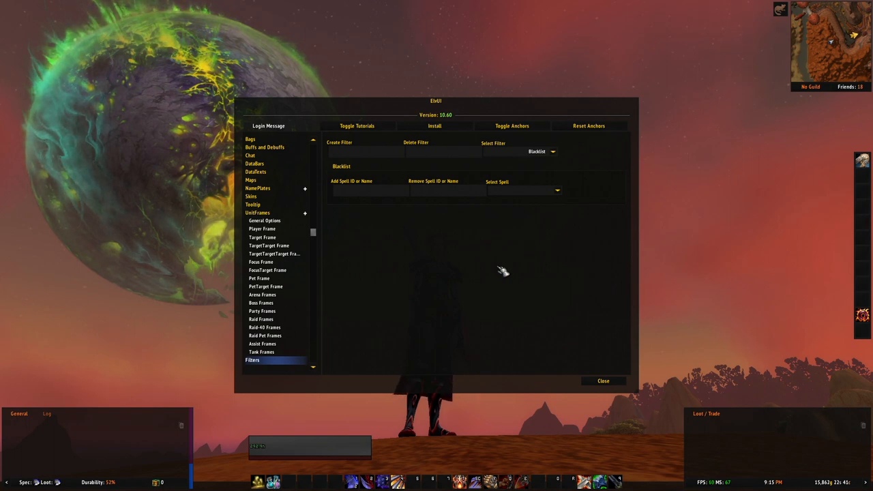
{"action": "left_click", "coordinate": [553, 152]}
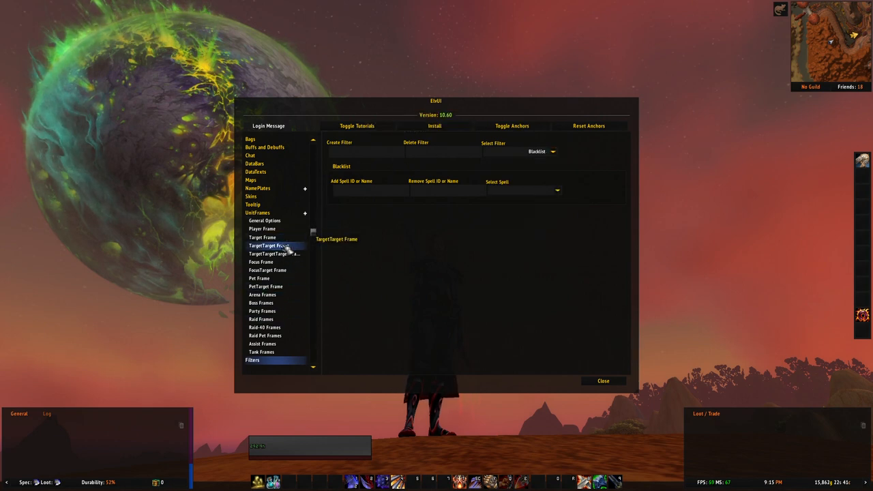
{"action": "left_click", "coordinate": [262, 237]}
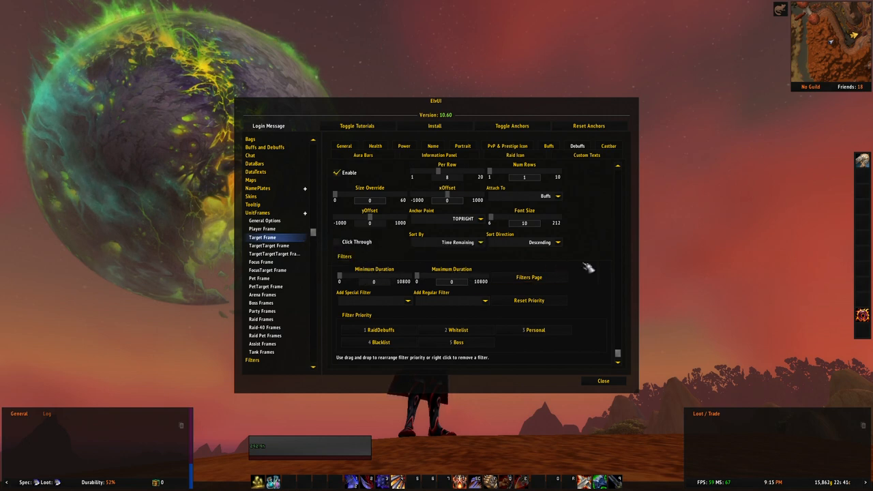
{"action": "mouse_move", "coordinate": [599, 264]}
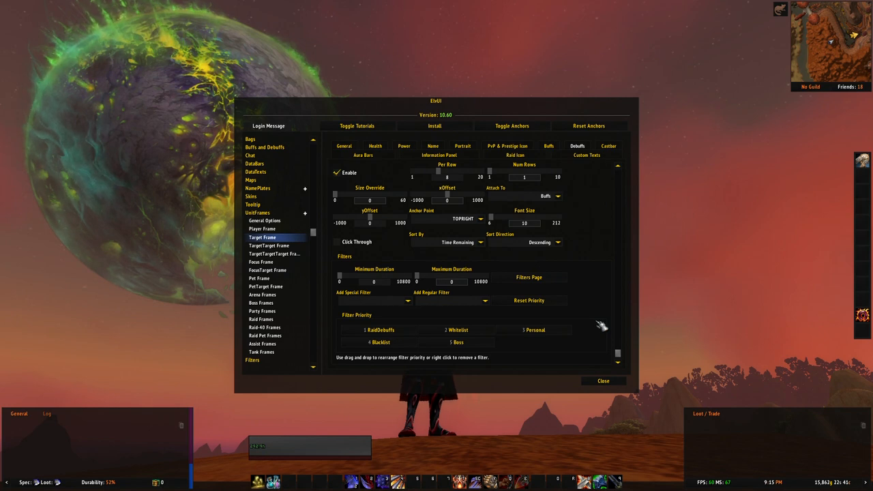
Show the Target frame's Buffs filter priorities, then close ElvUI config back to the game.
{"action": "left_click", "coordinate": [548, 146]}
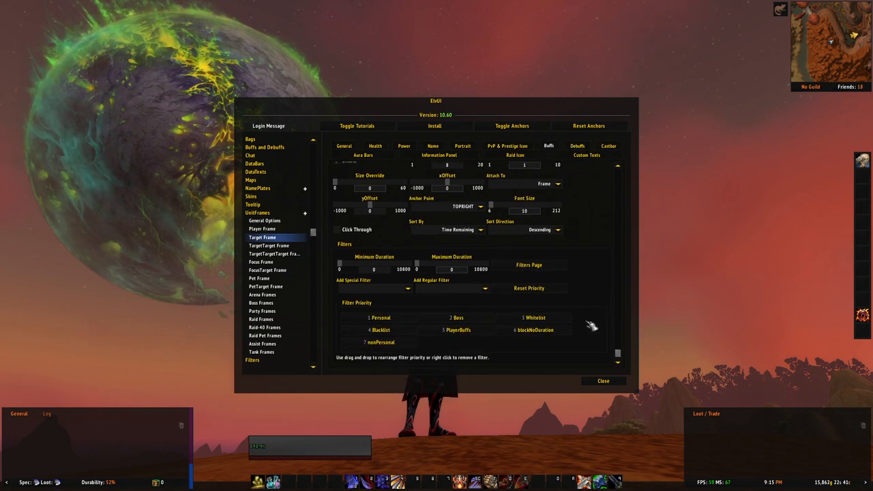
{"action": "mouse_move", "coordinate": [521, 349]}
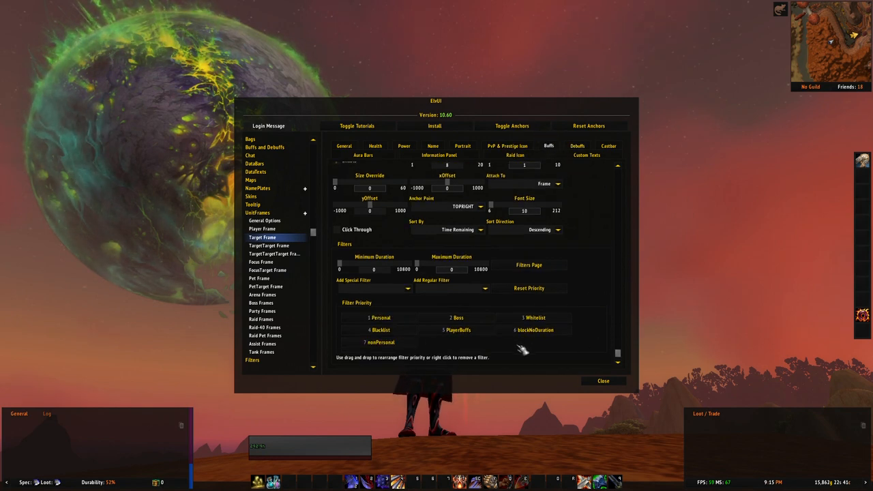
{"action": "mouse_move", "coordinate": [505, 354]}
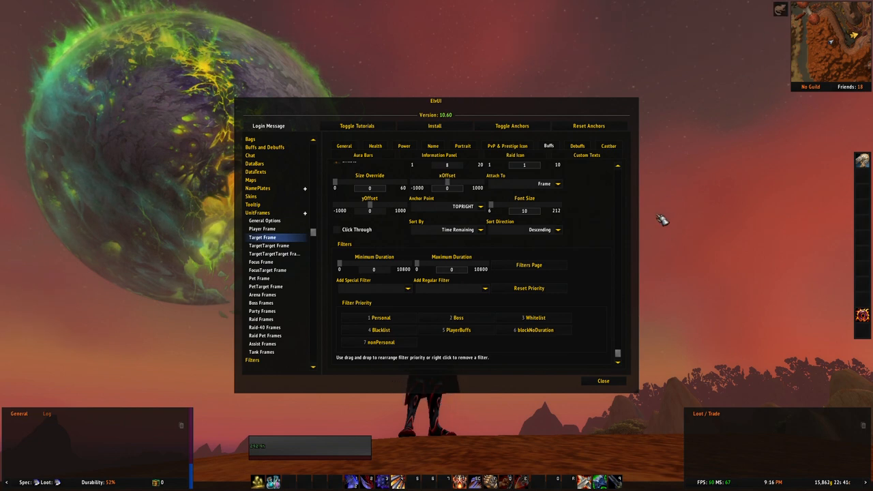
{"action": "mouse_move", "coordinate": [671, 311]}
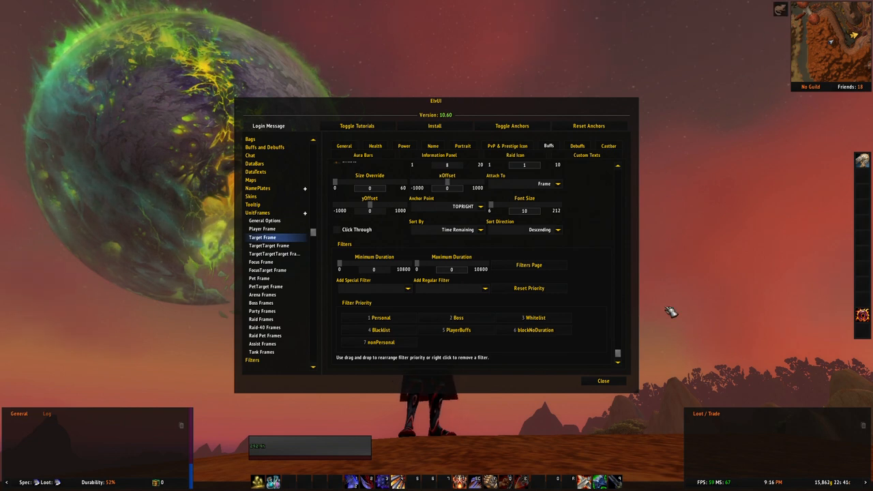
{"action": "left_click", "coordinate": [603, 381]}
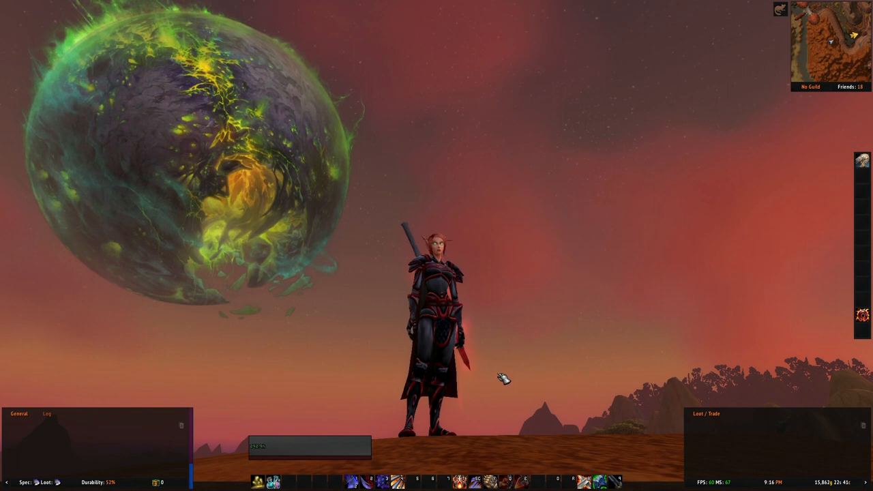